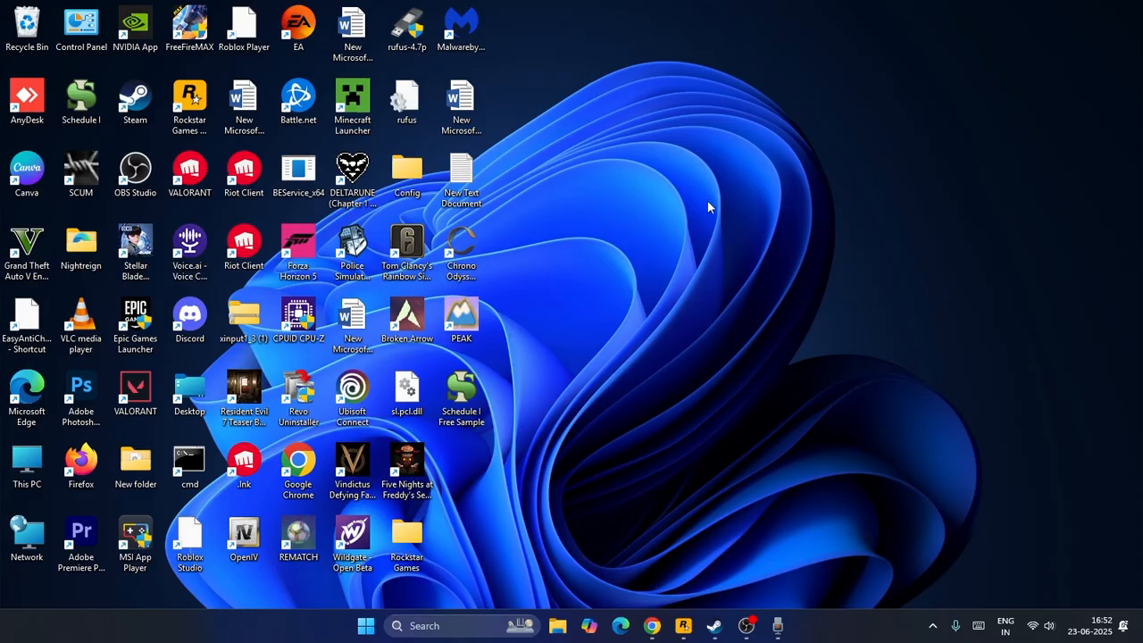
mouse_move(665, 325)
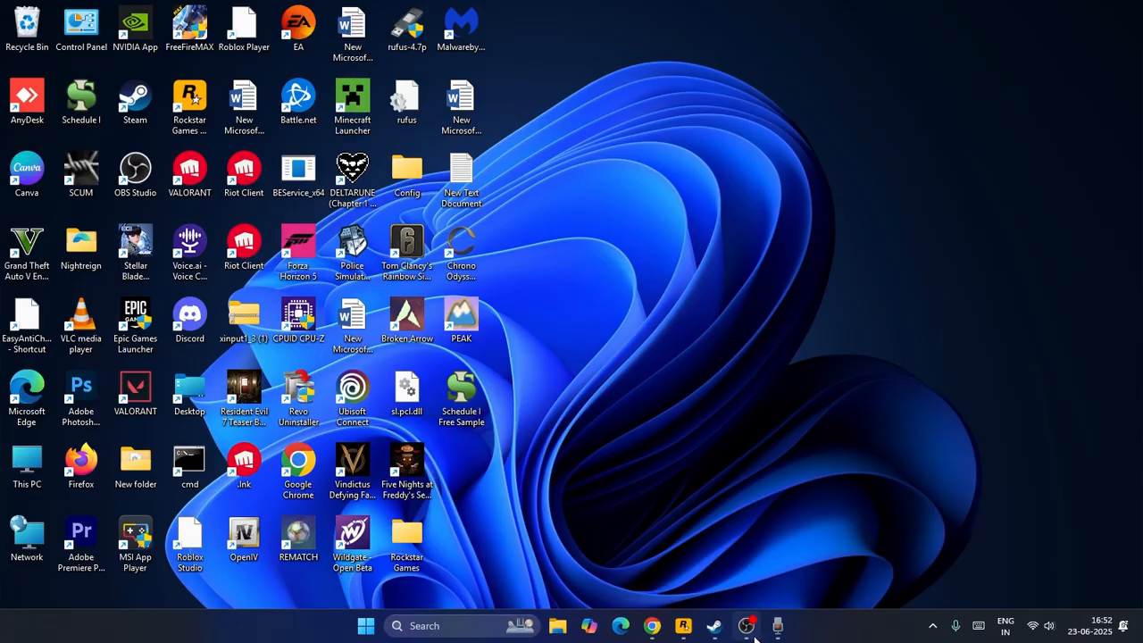
- Restore the recording OBS Studio window from the taskbar
click(745, 625)
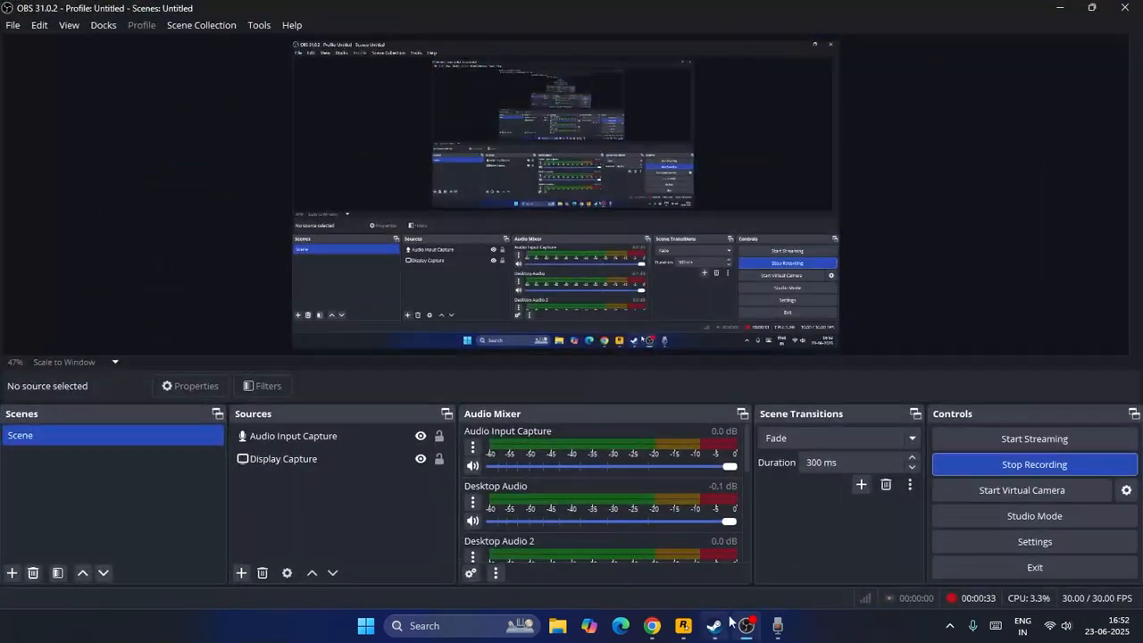
- Open Chrono Odyssey Playtest's install folder via Steam Properties, Installed Files, Browse
click(713, 625)
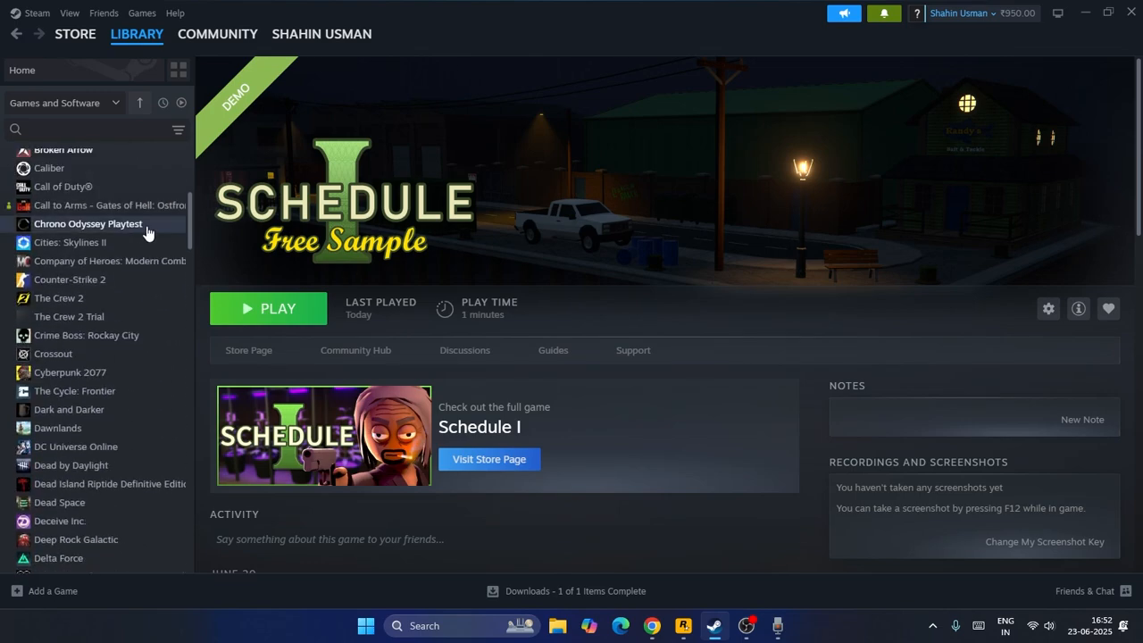
click(88, 224)
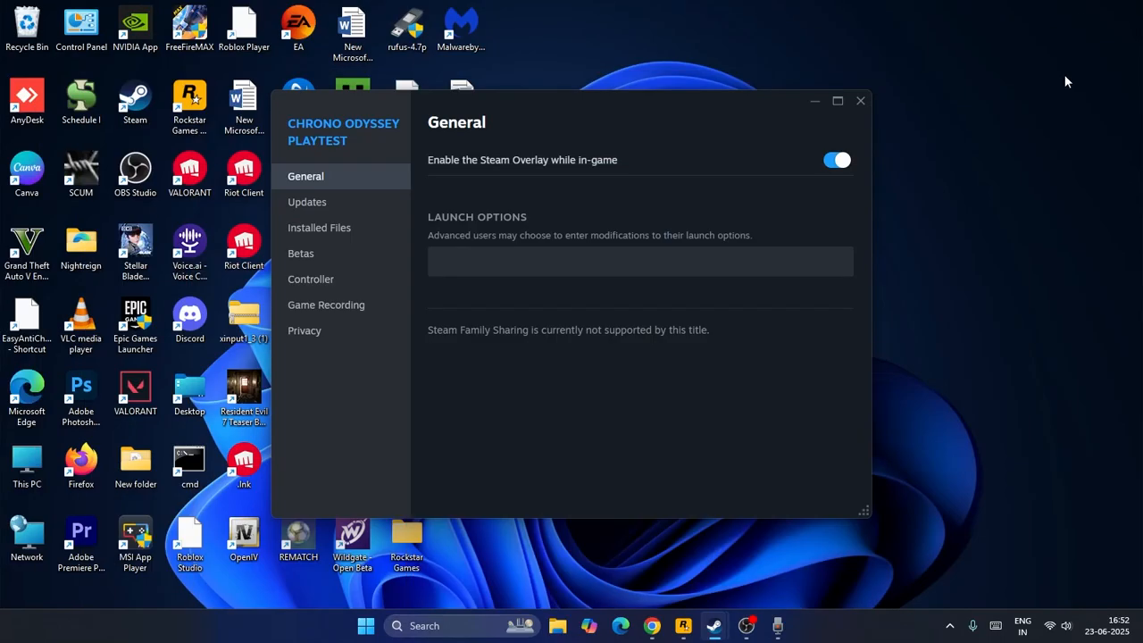
click(319, 227)
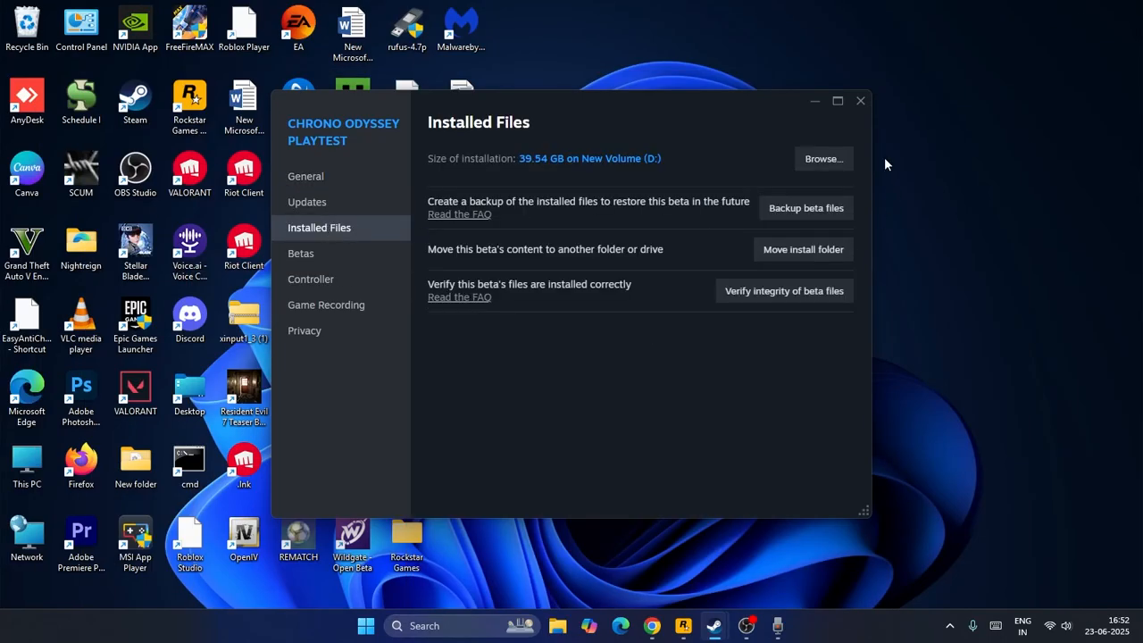
click(822, 158)
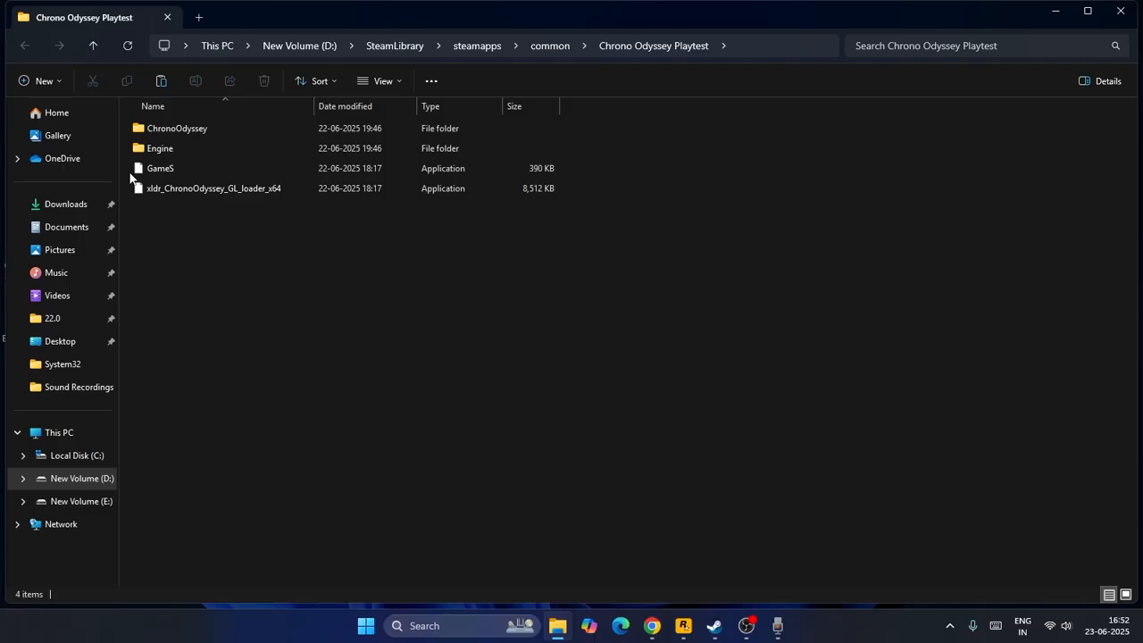
- Browse Engine's Win64, Slate and Extras subfolders, then return to the Playtest root folder
click(213, 187)
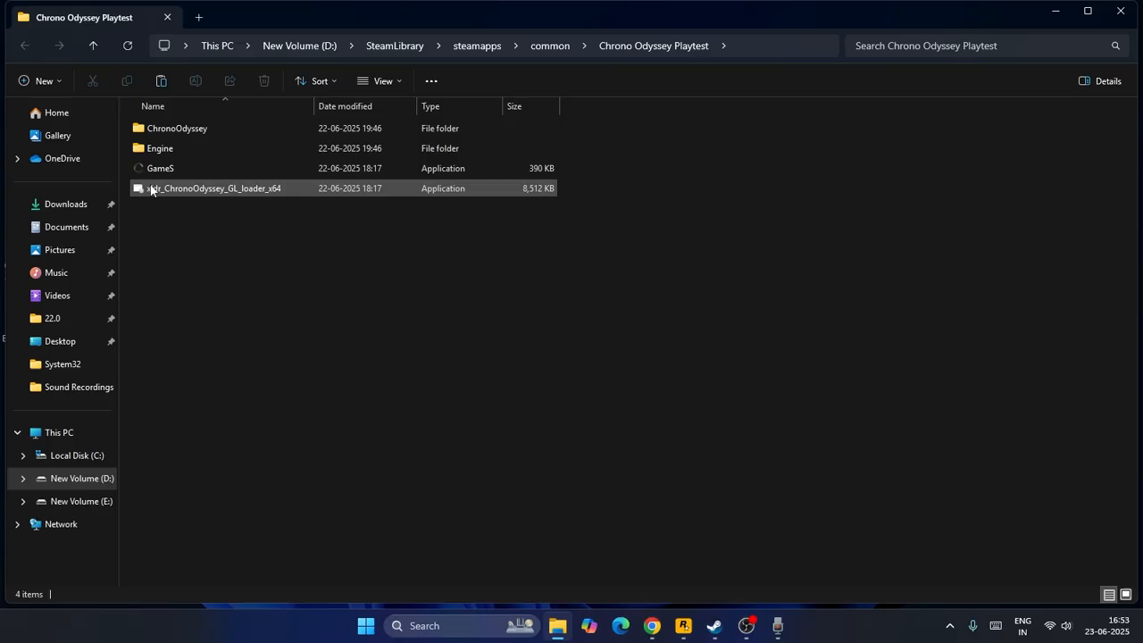
double_click(160, 148)
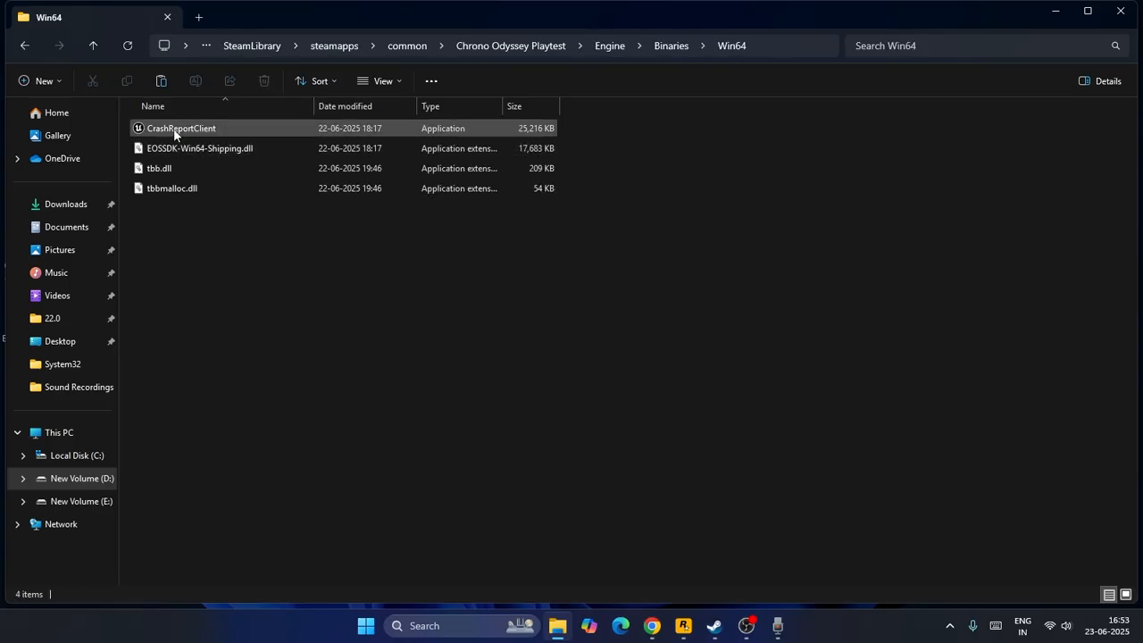
click(93, 45)
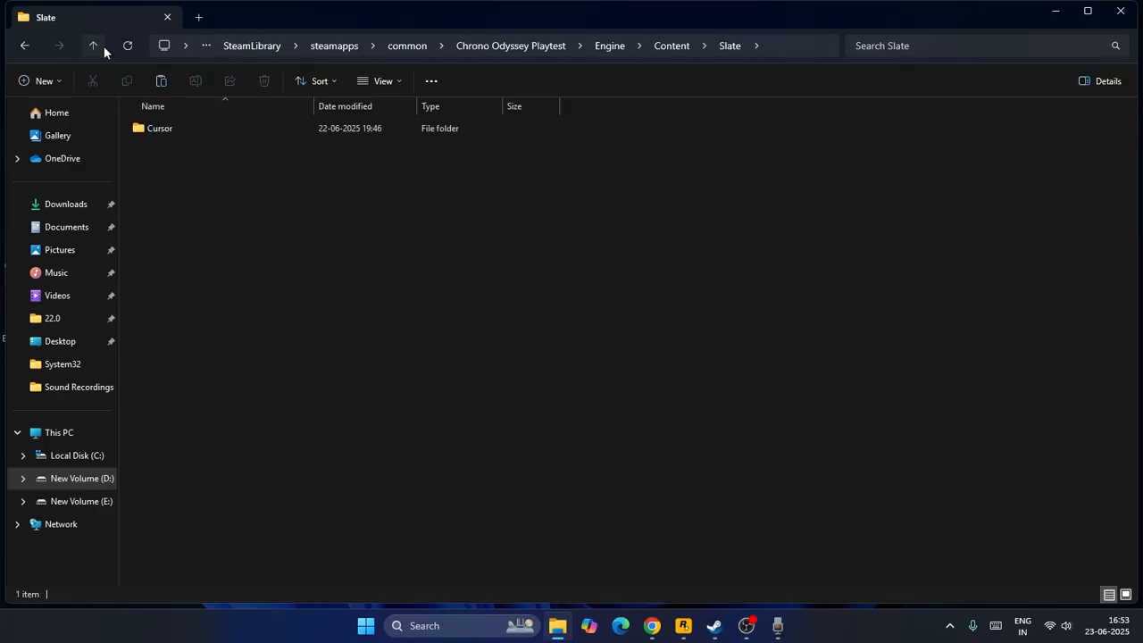
click(93, 45)
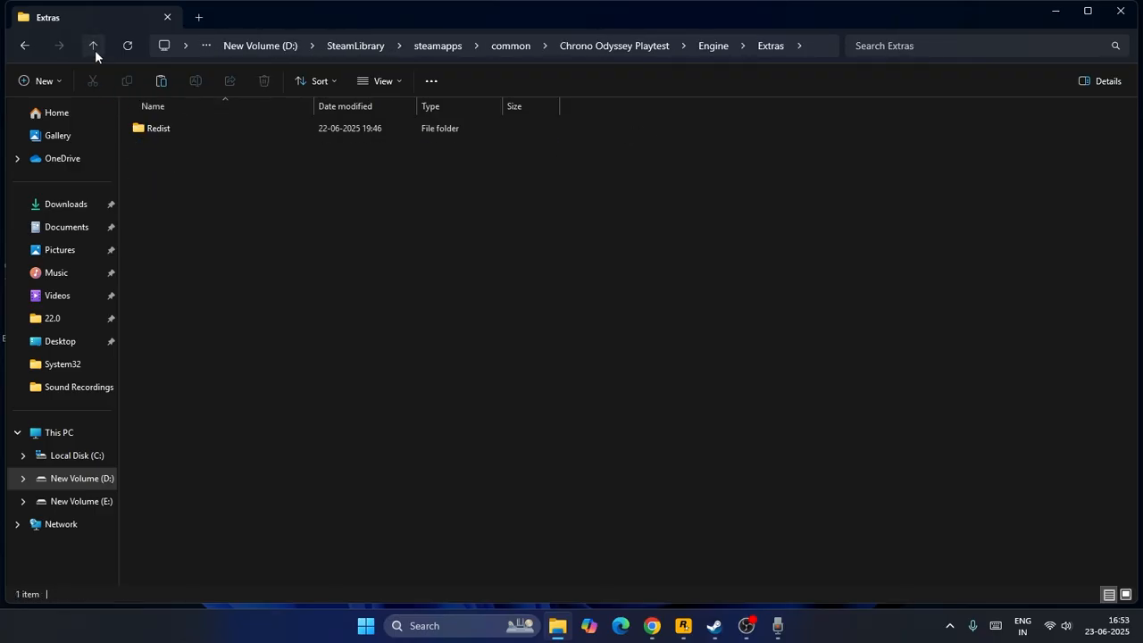
click(93, 45)
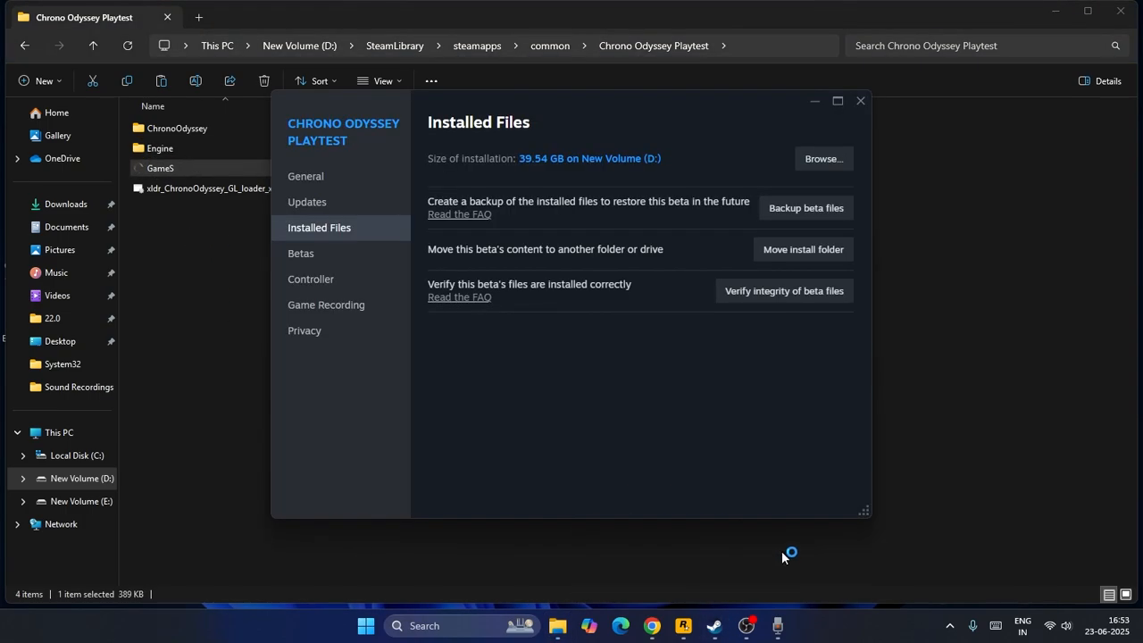
- End the ChronoOdyssey process in Task Manager and close Task Manager
click(860, 100)
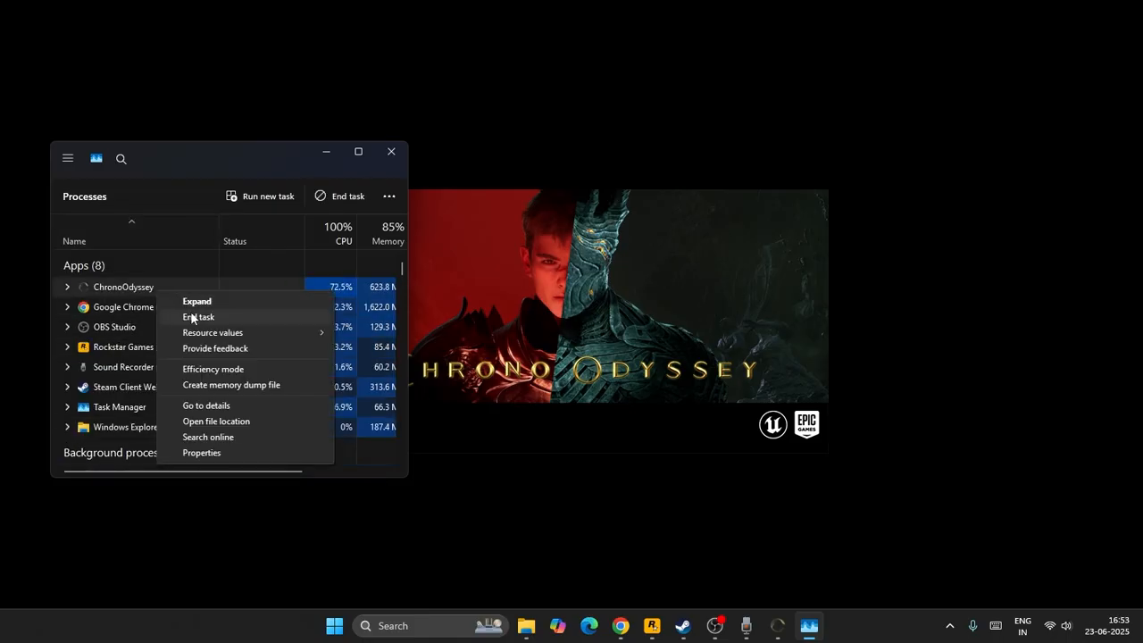
click(198, 316)
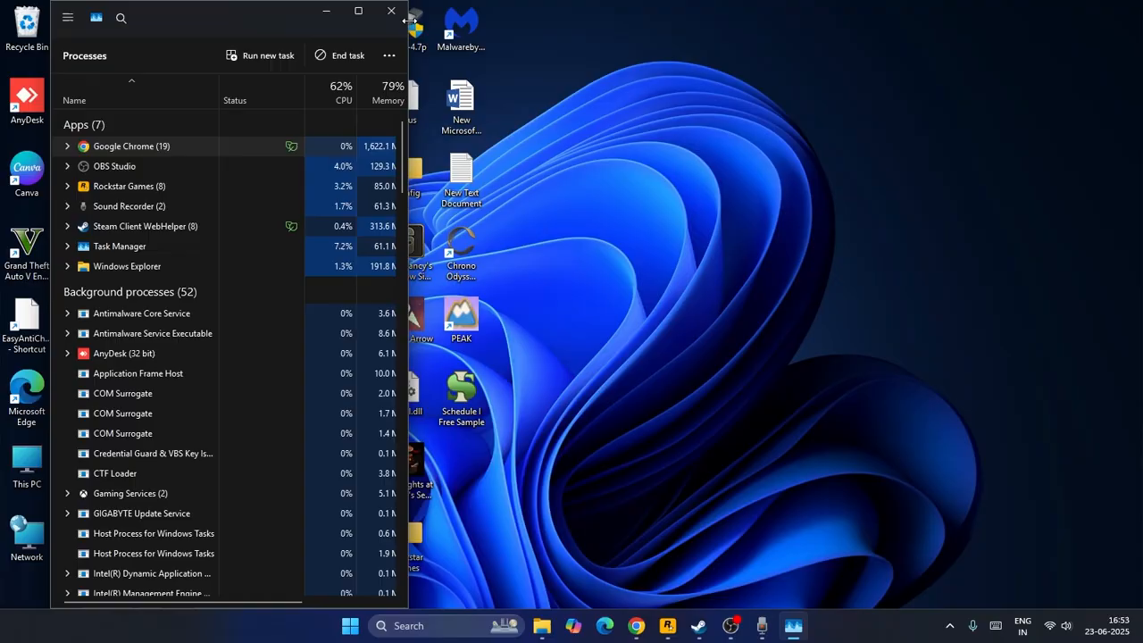
click(391, 11)
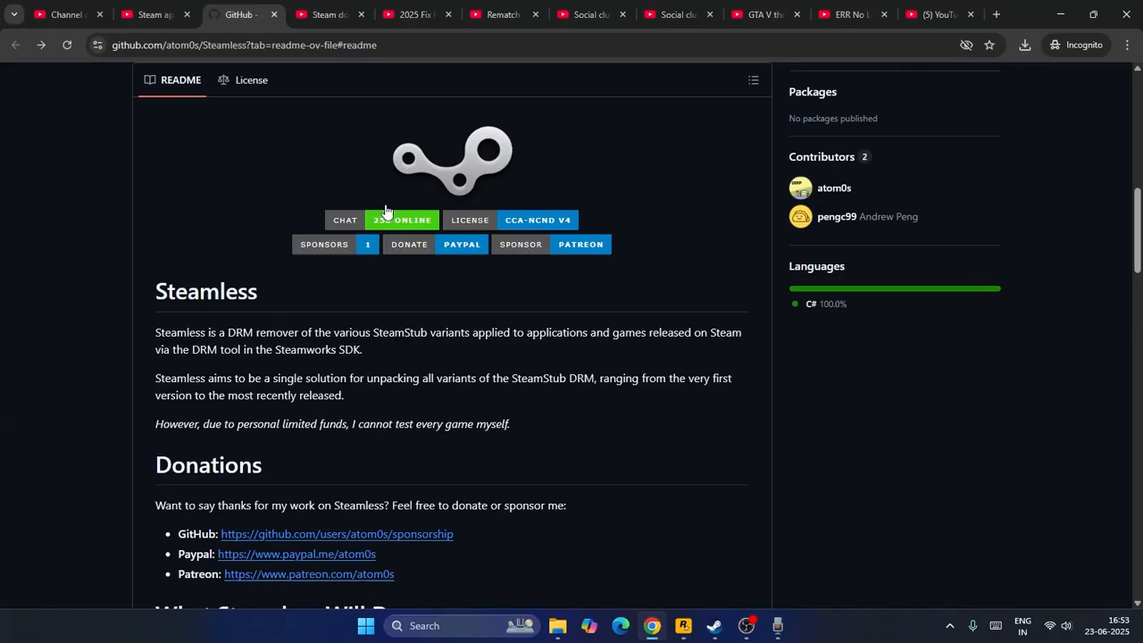
- Scroll the atom0s/Steamless repo page and open the Steamless v3.1.0.5 release
scroll(up, 3)
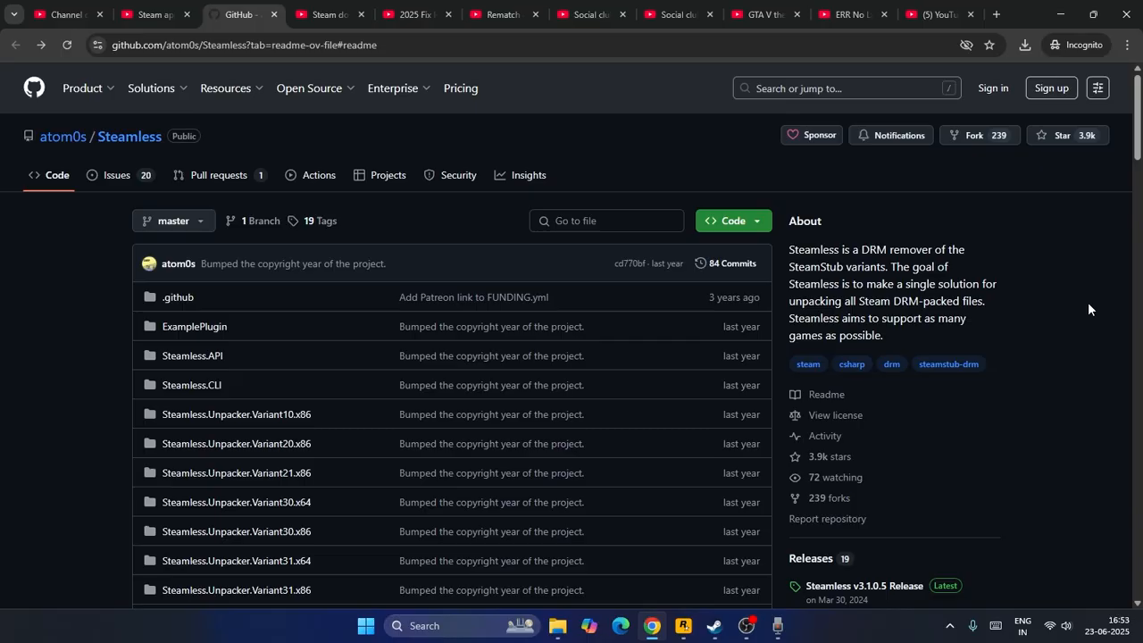
scroll(down, 3)
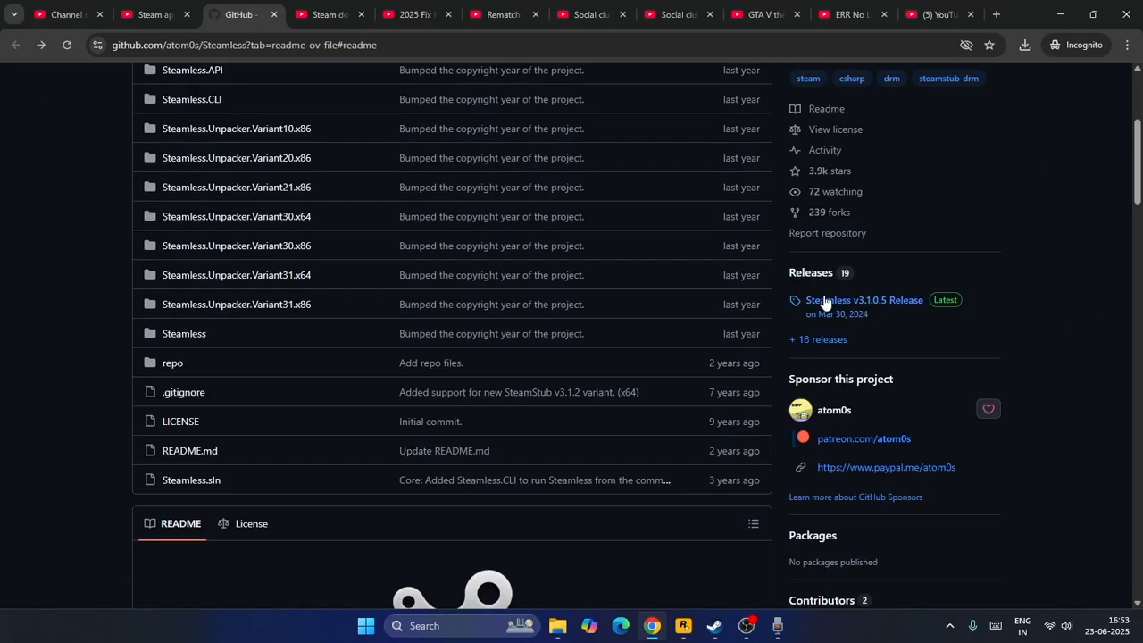
mouse_move(826, 301)
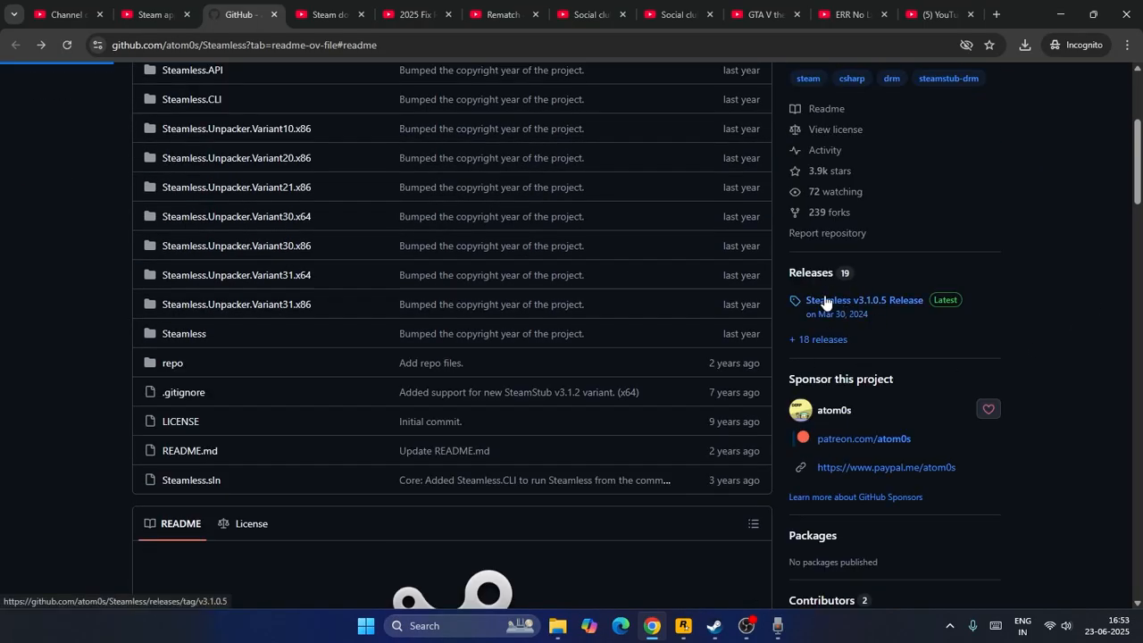
click(864, 299)
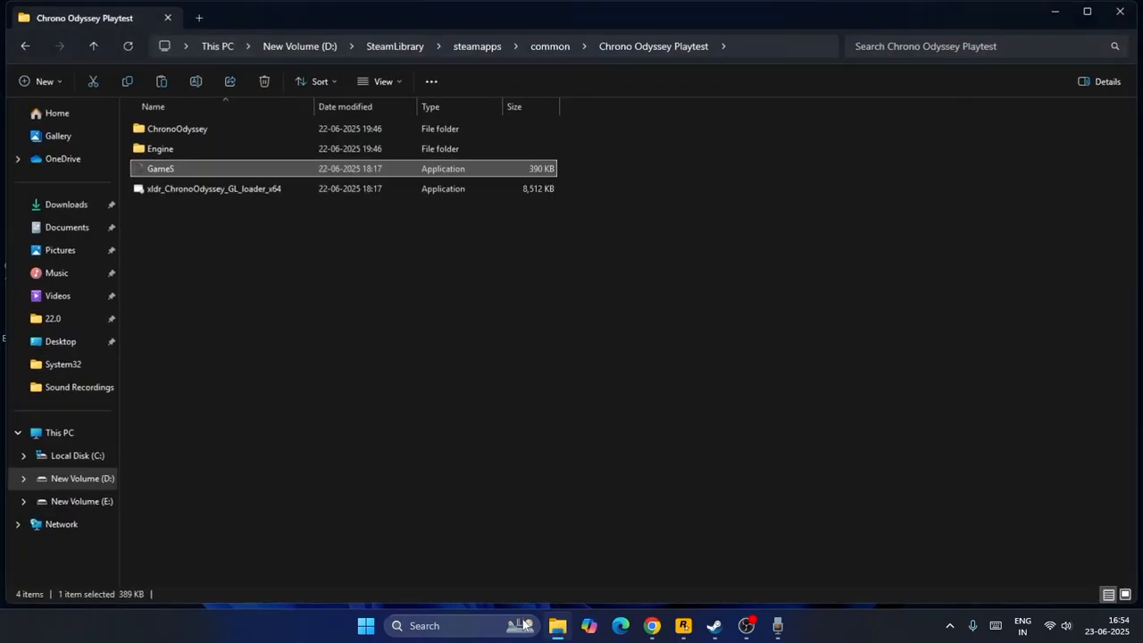
- Go to Downloads and look inside the downloaded Steamless archive
click(67, 225)
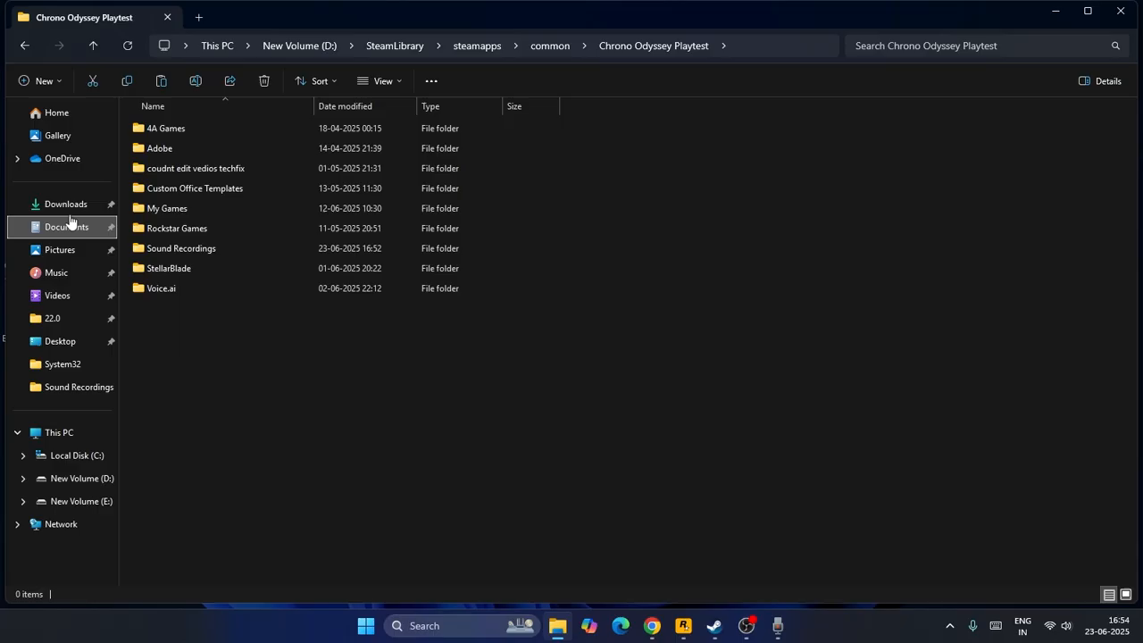
click(65, 204)
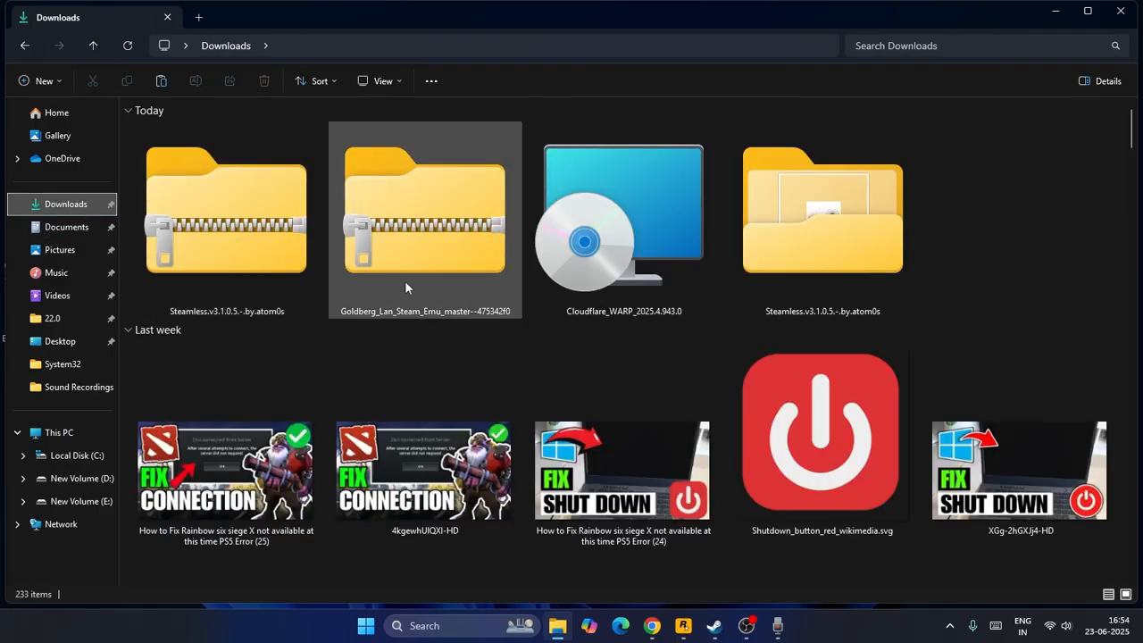
click(226, 220)
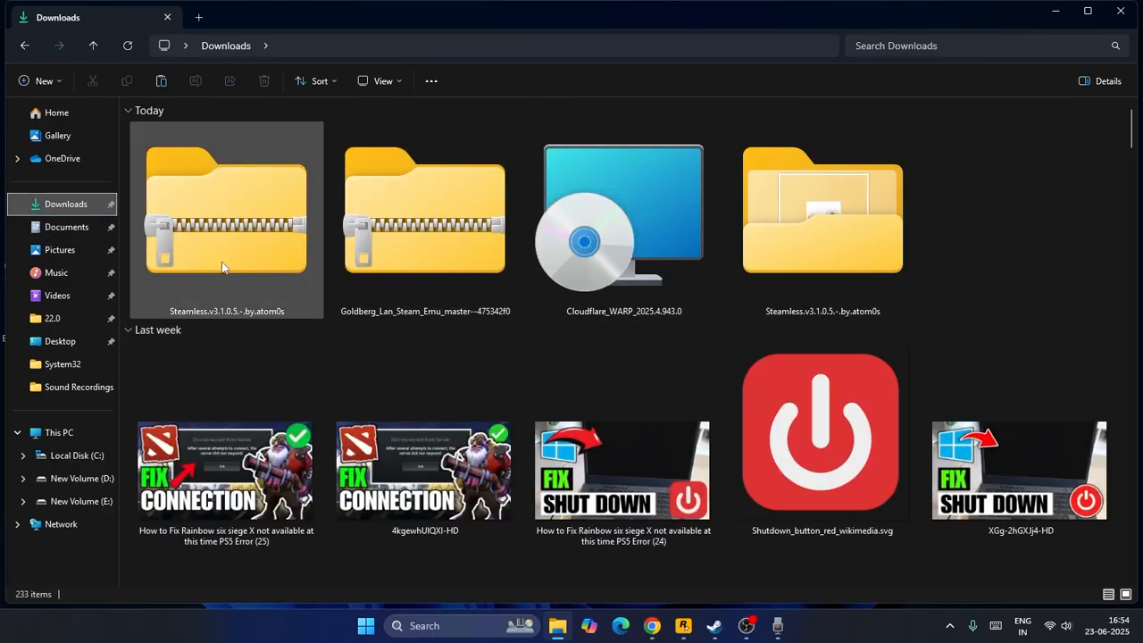
double_click(226, 220)
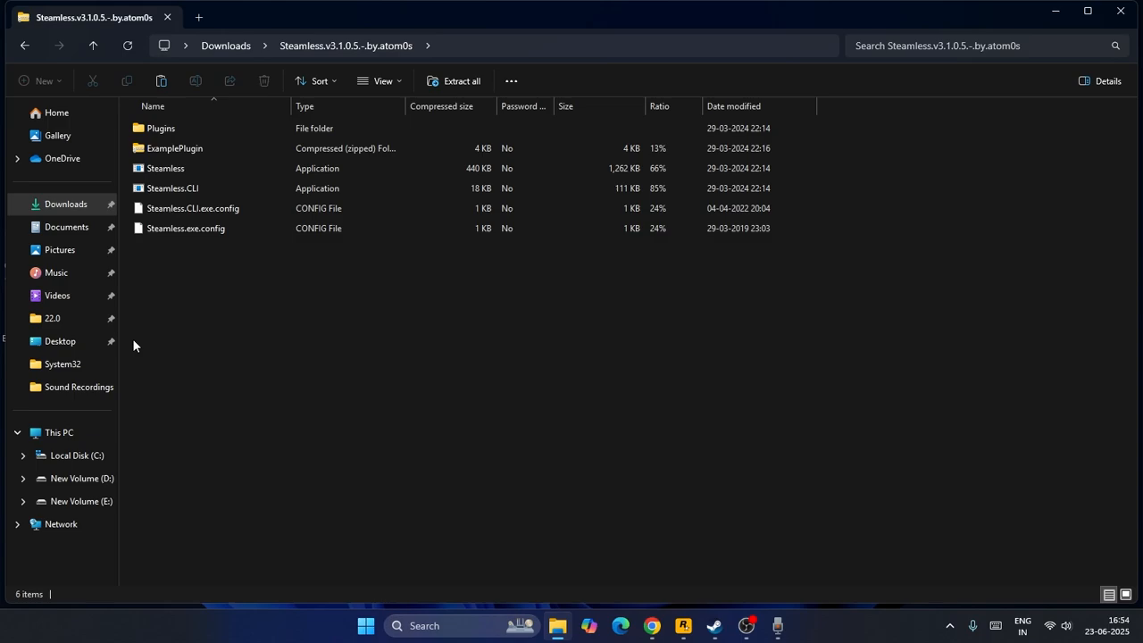
mouse_move(319, 326)
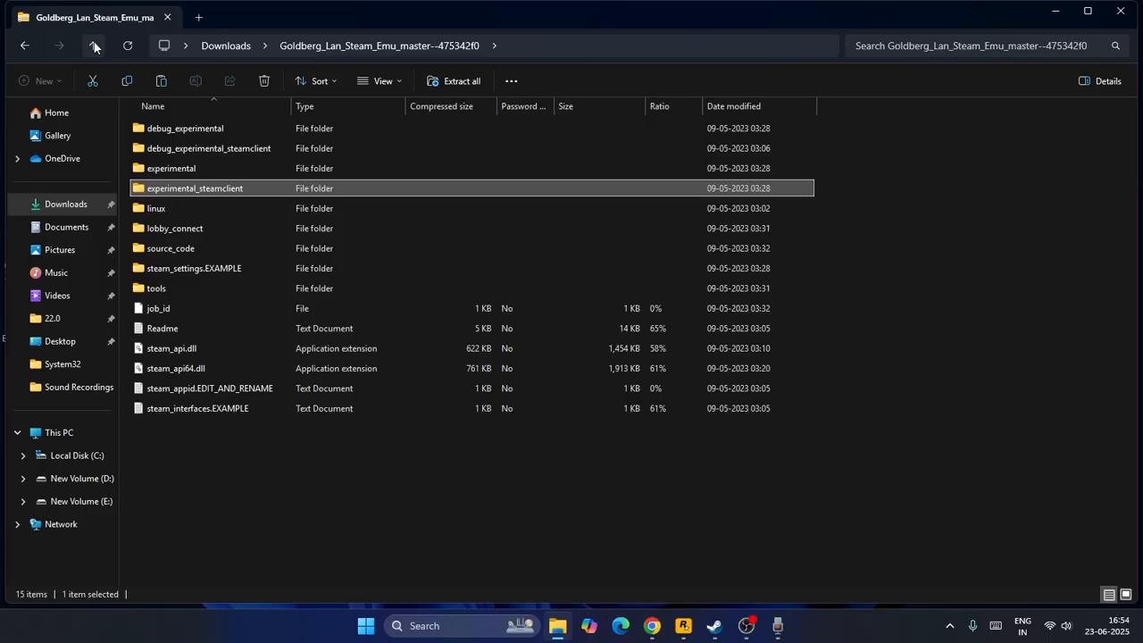
- Return to the Downloads folder and launch the Steamless v3.1.0.5 unpacker
click(94, 45)
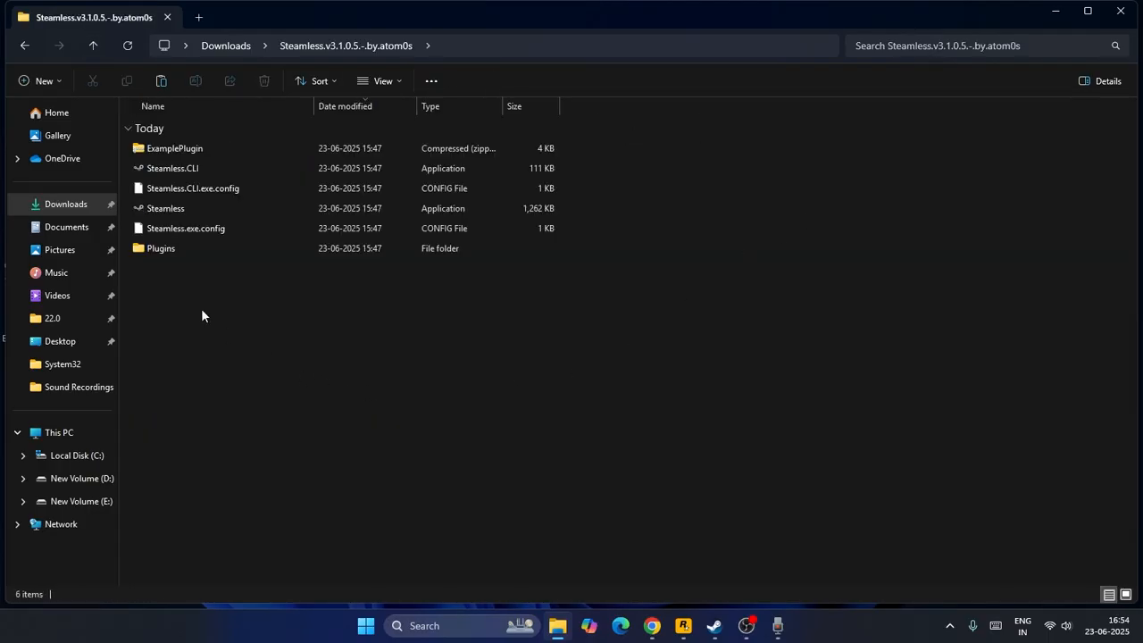
click(165, 208)
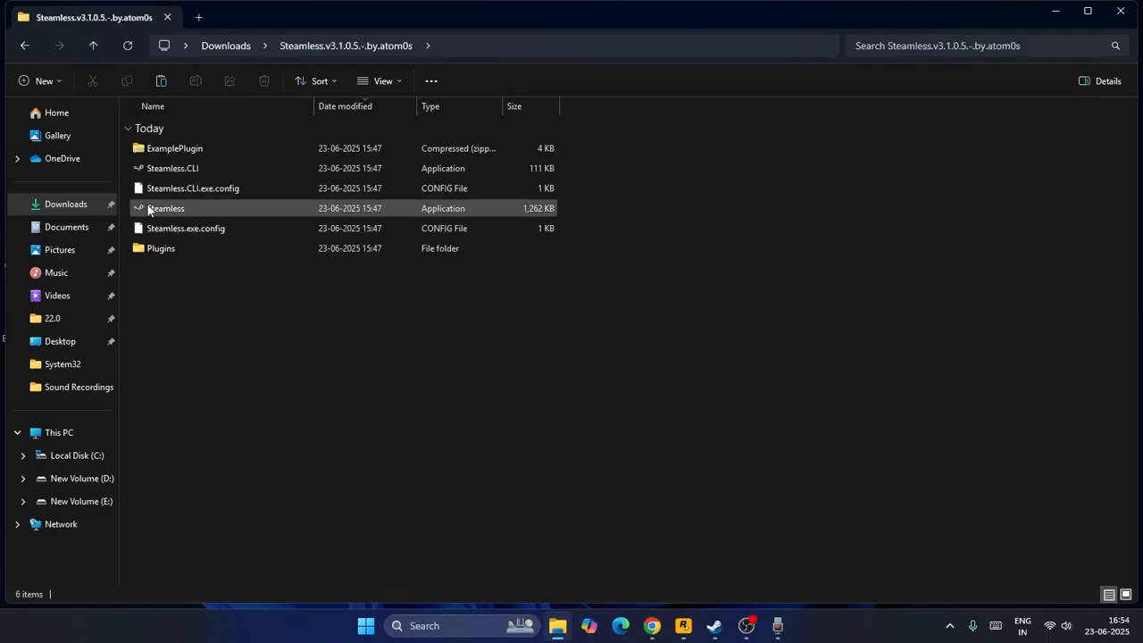
mouse_move(166, 208)
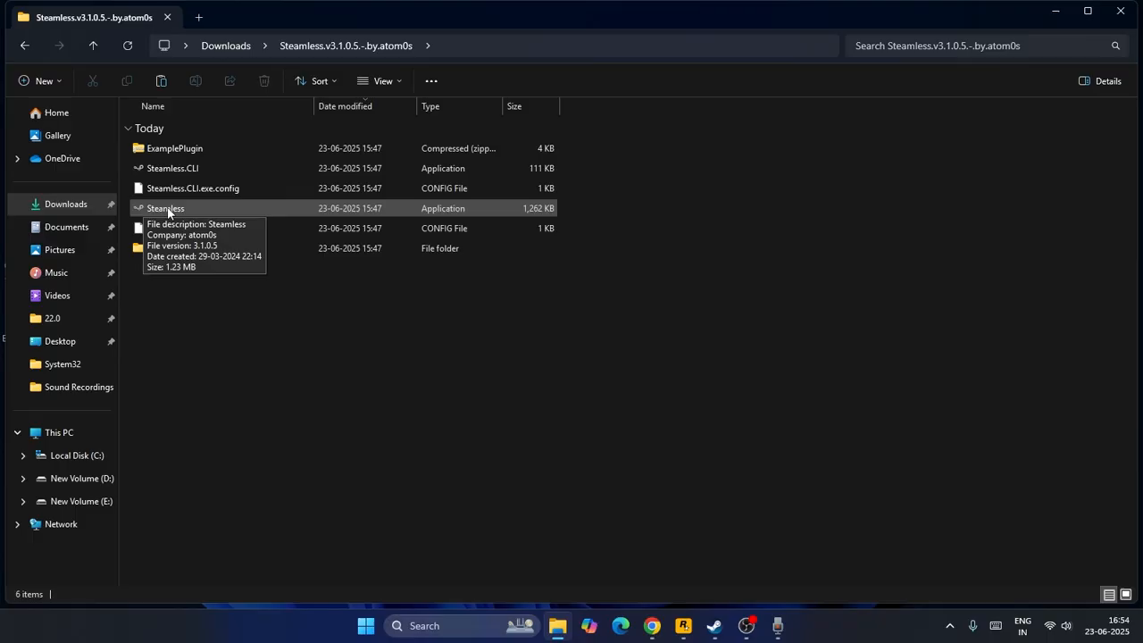
click(165, 208)
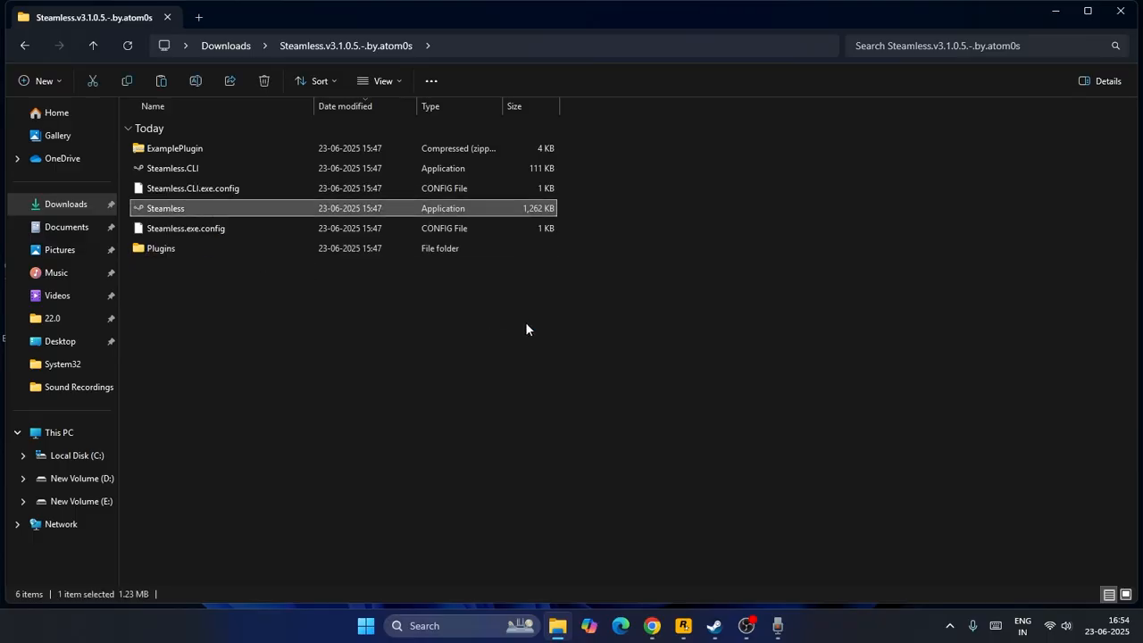
double_click(165, 209)
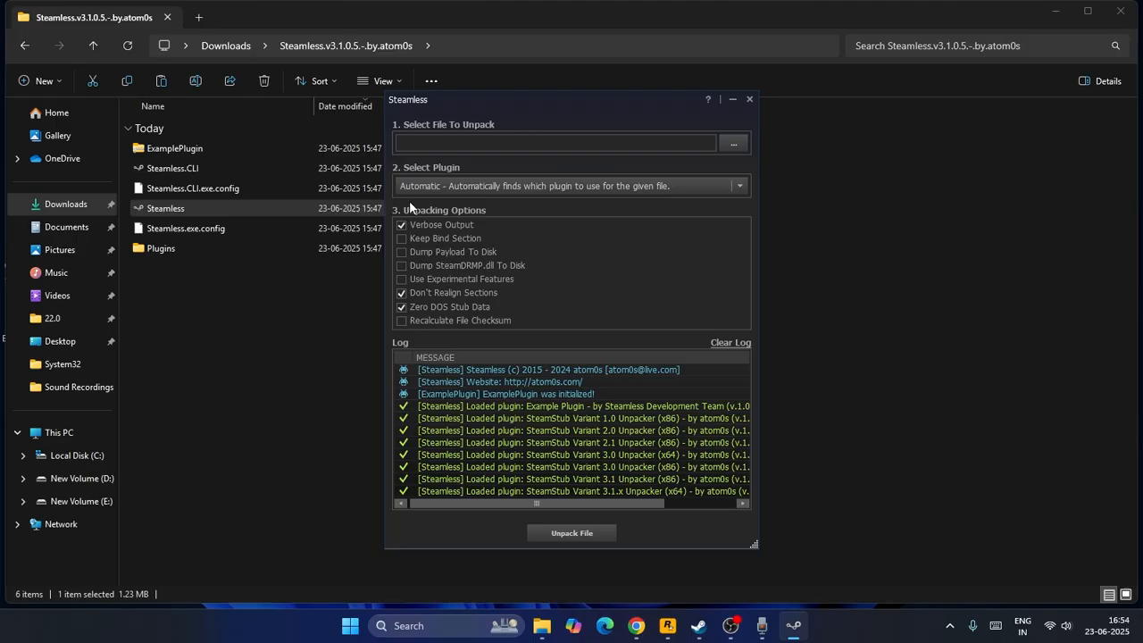
mouse_move(607, 446)
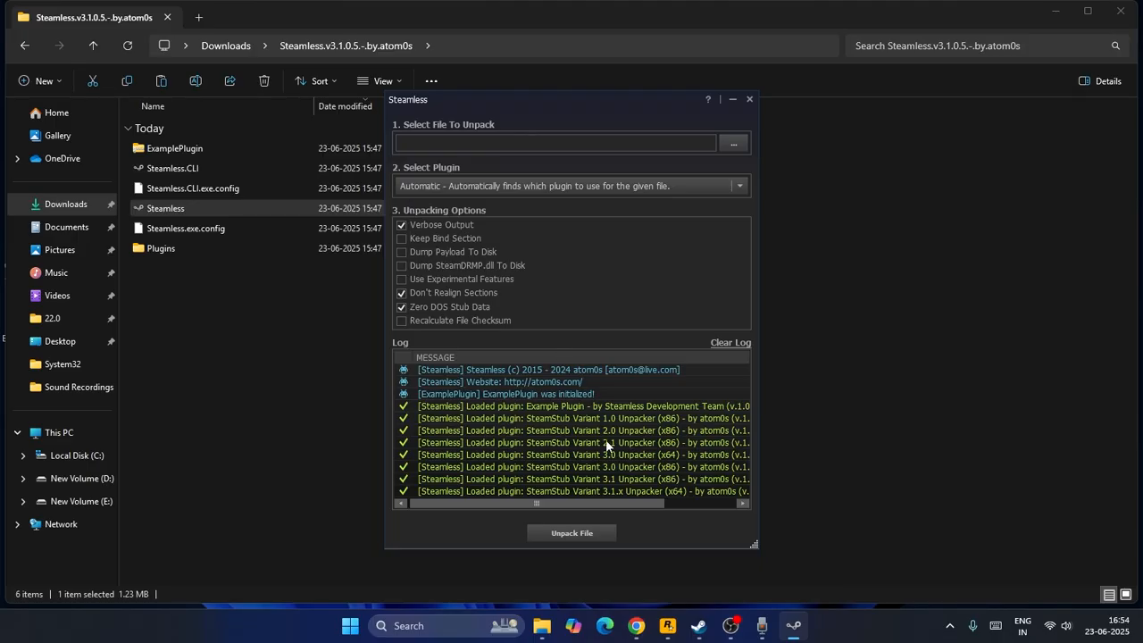
mouse_move(734, 135)
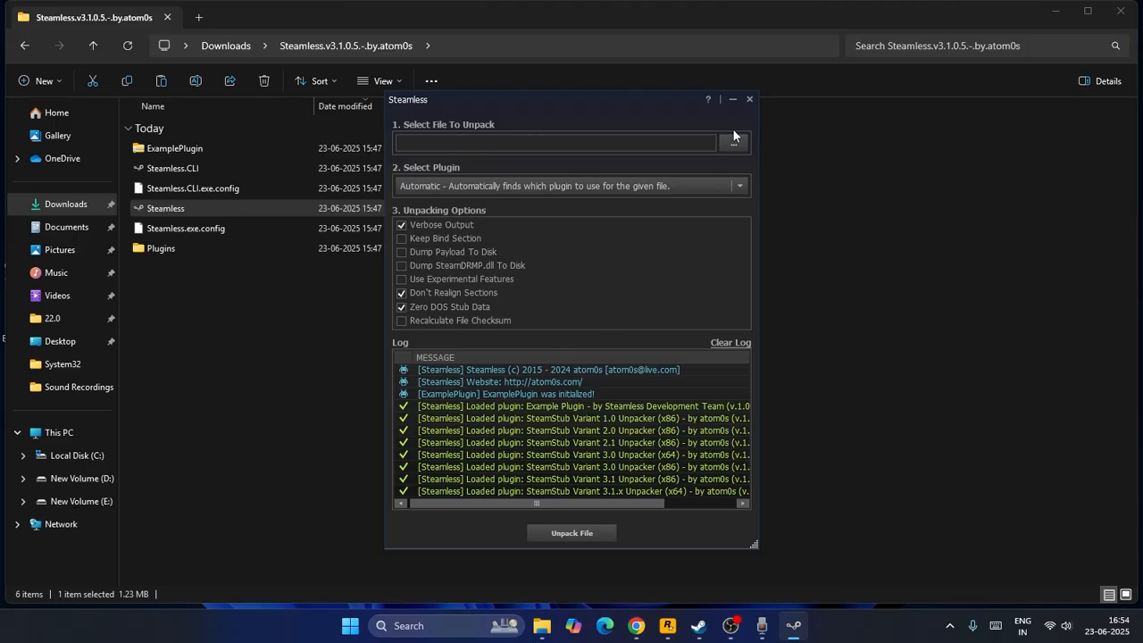
- Select 'Example Plugin - A simple plugin example' and open the file browse dialog
click(739, 185)
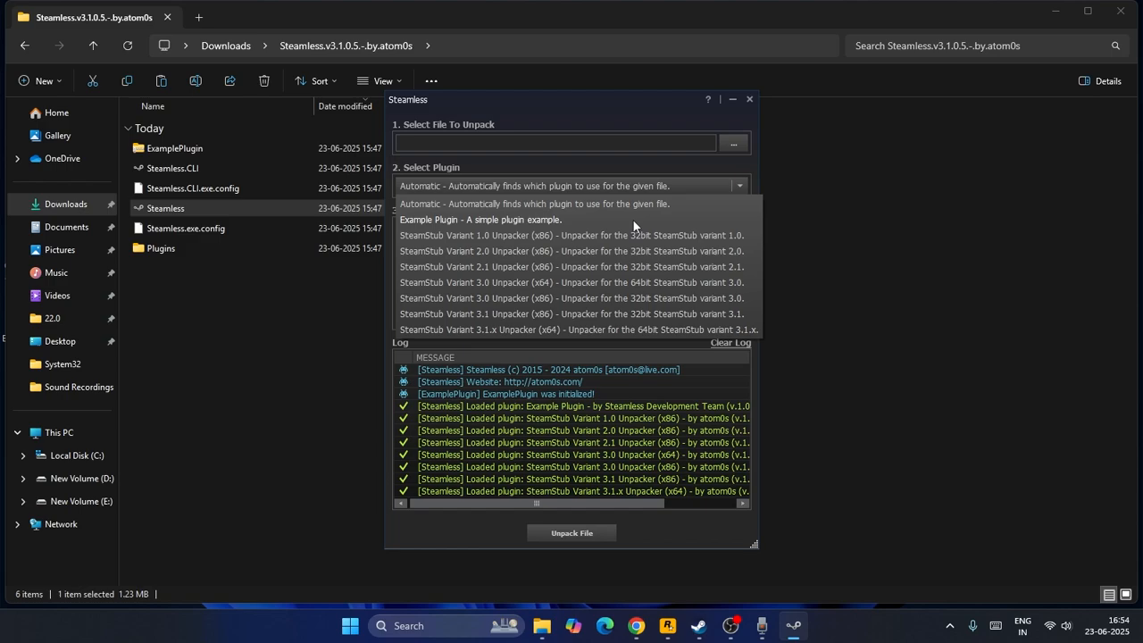
click(481, 219)
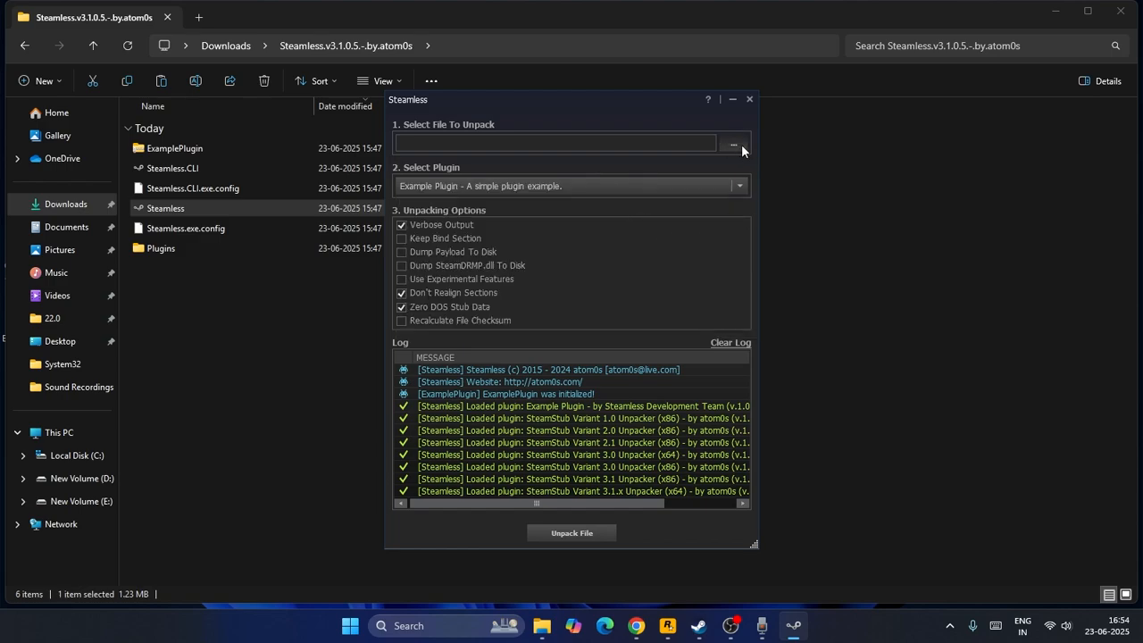
click(733, 144)
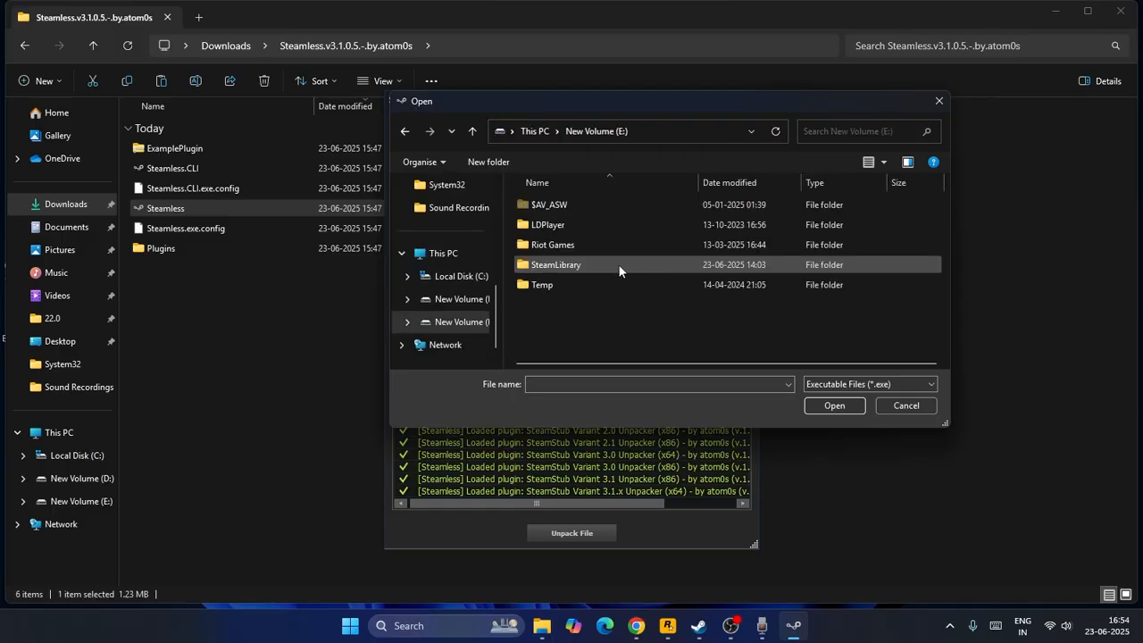
- Load GameS.exe from D:\SteamLibrary\steamapps\common\Chrono Odyssey Playtest
double_click(555, 264)
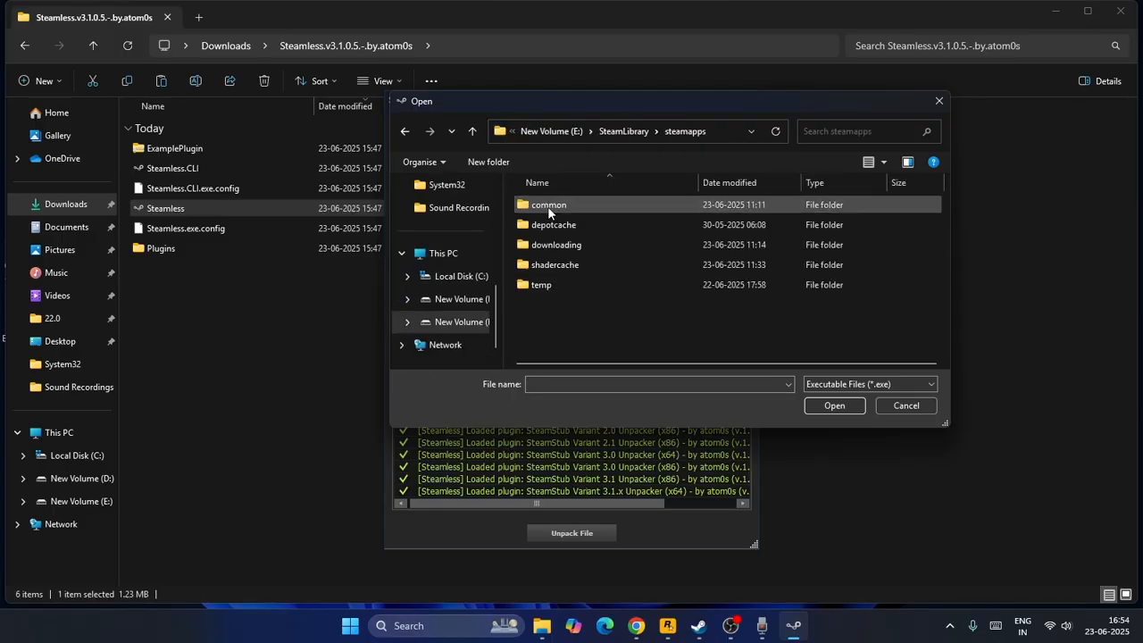
double_click(548, 205)
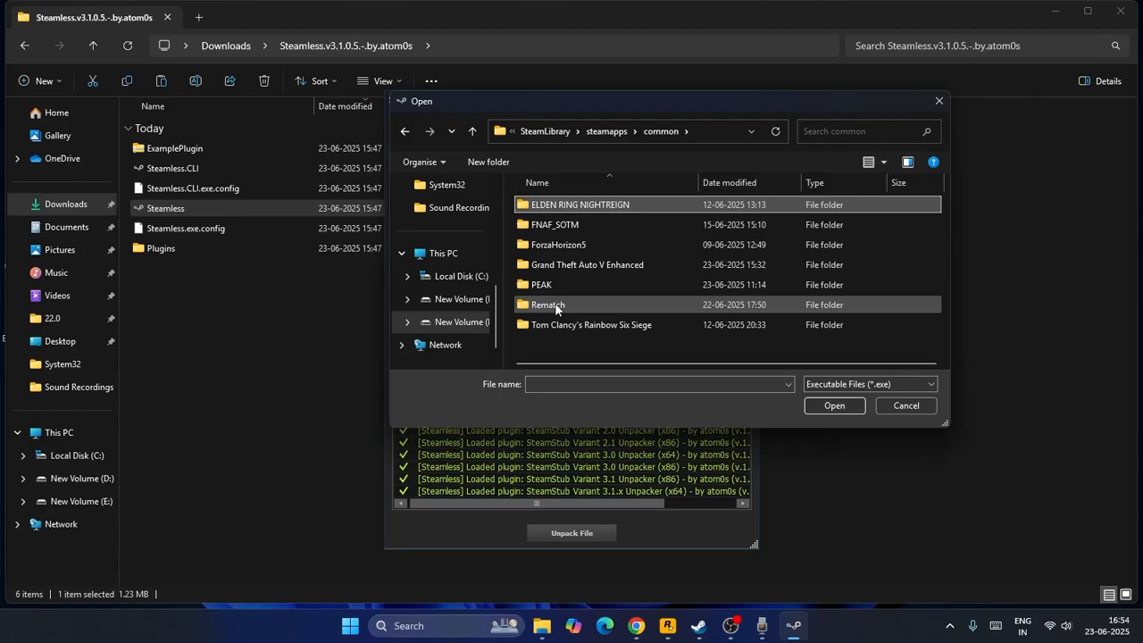
click(472, 131)
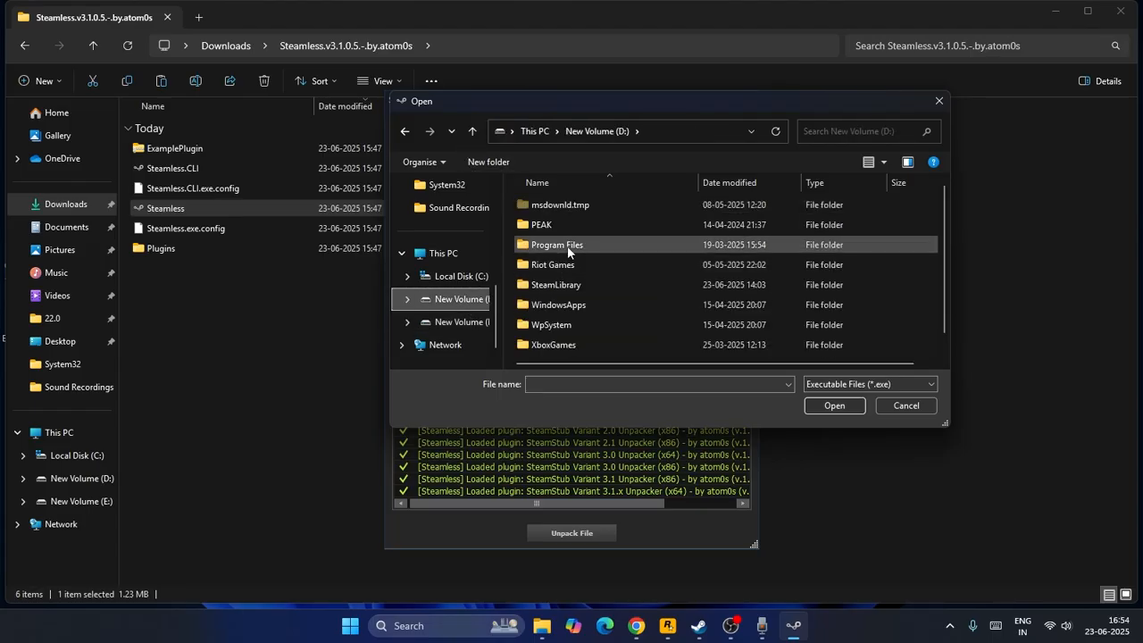
double_click(555, 284)
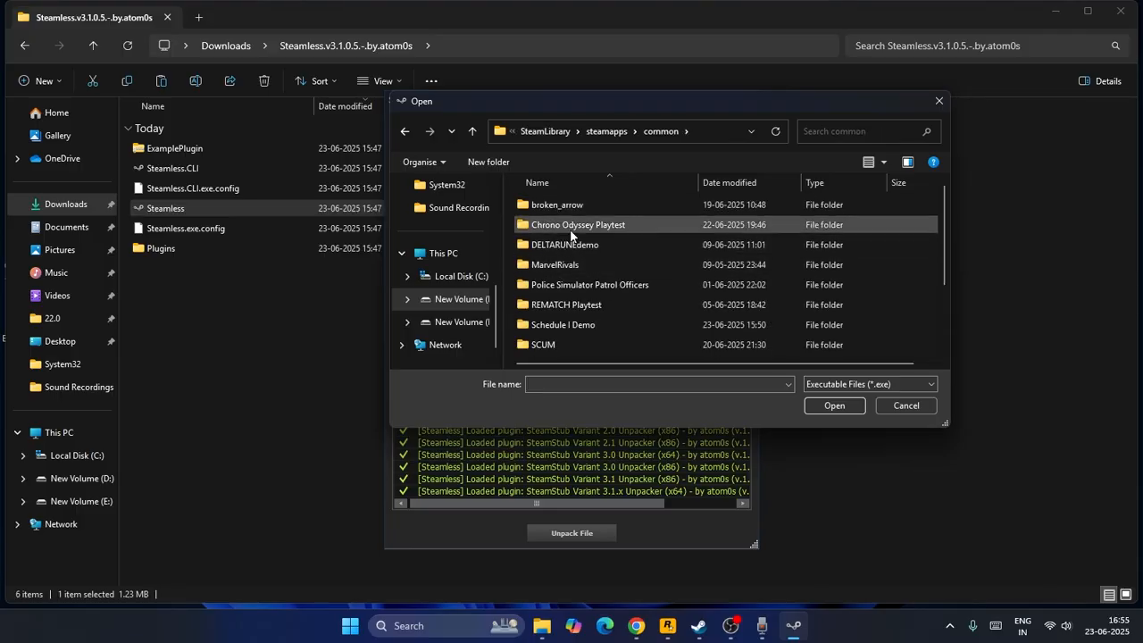
double_click(578, 224)
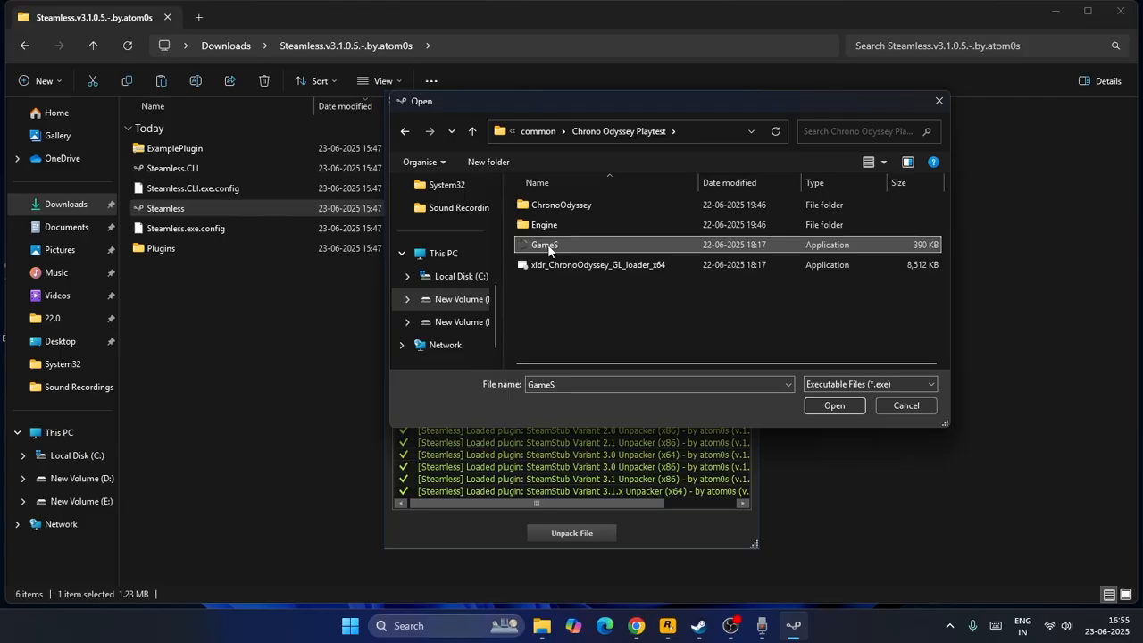
click(833, 406)
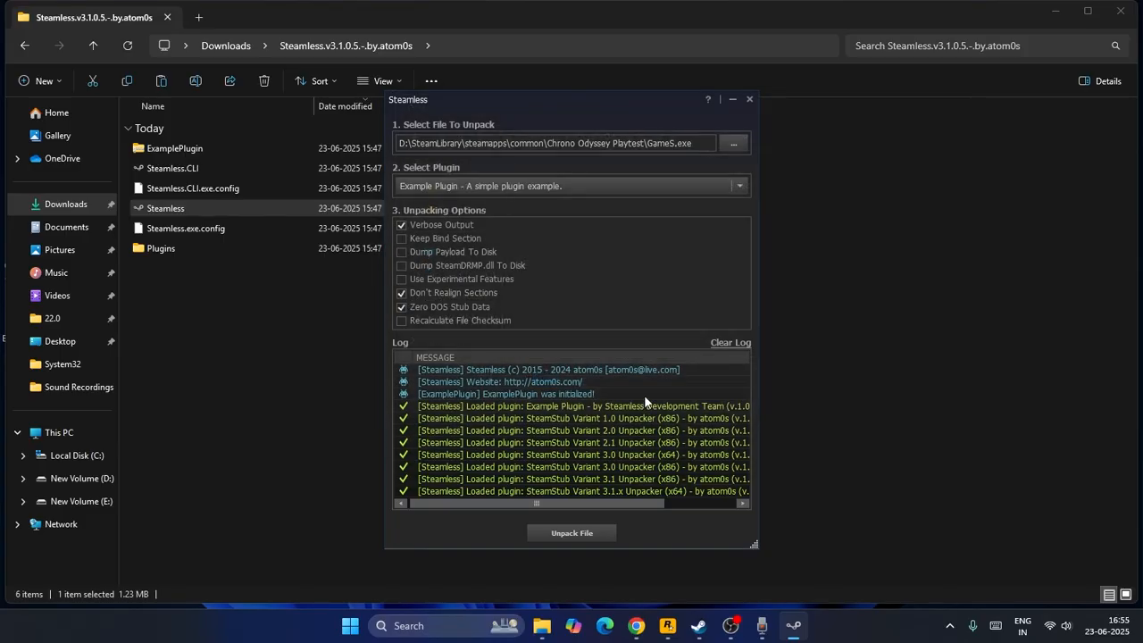
- Run Unpack File on GameS.exe, note the failure, and switch to File Explorer
click(571, 533)
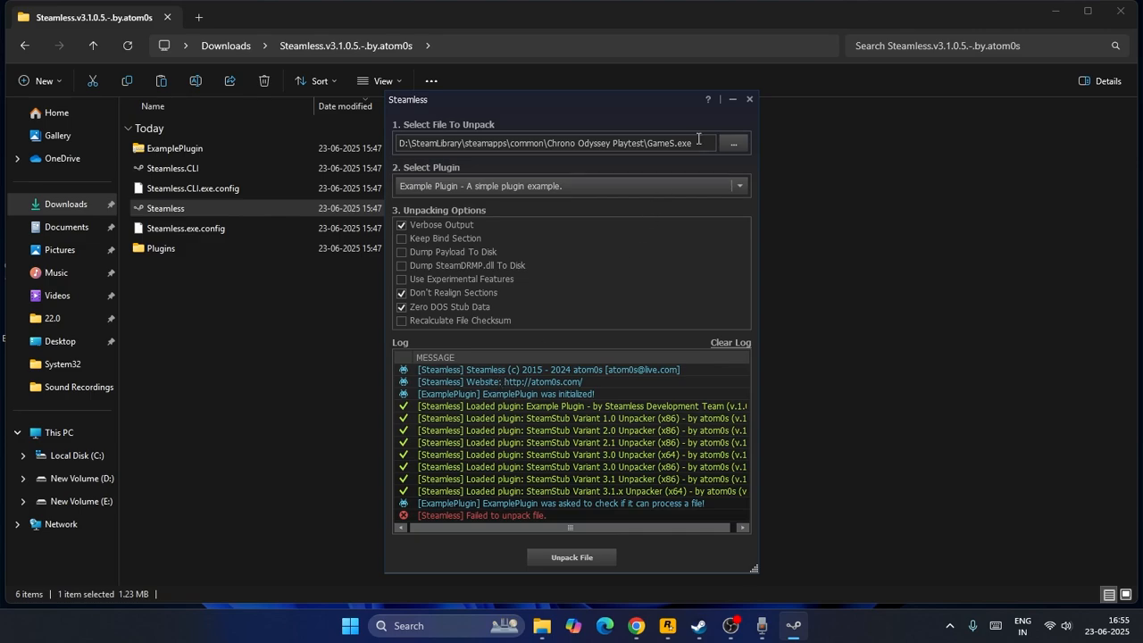
click(748, 99)
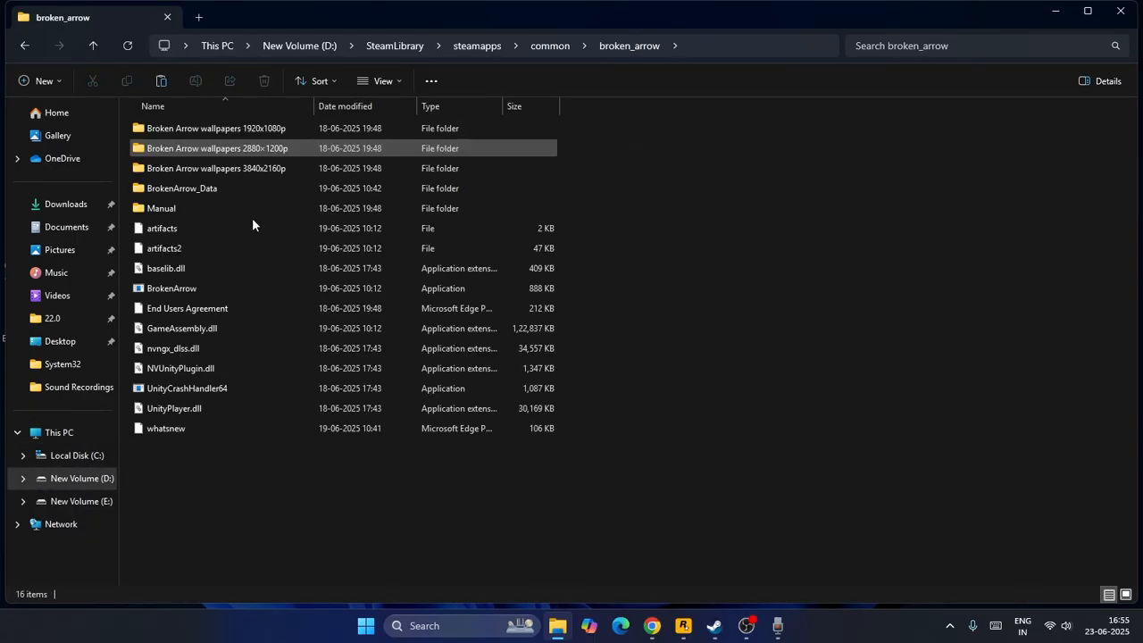
- Paste a backup copy of GameS from Chrono Odyssey Playtest onto the desktop
click(93, 46)
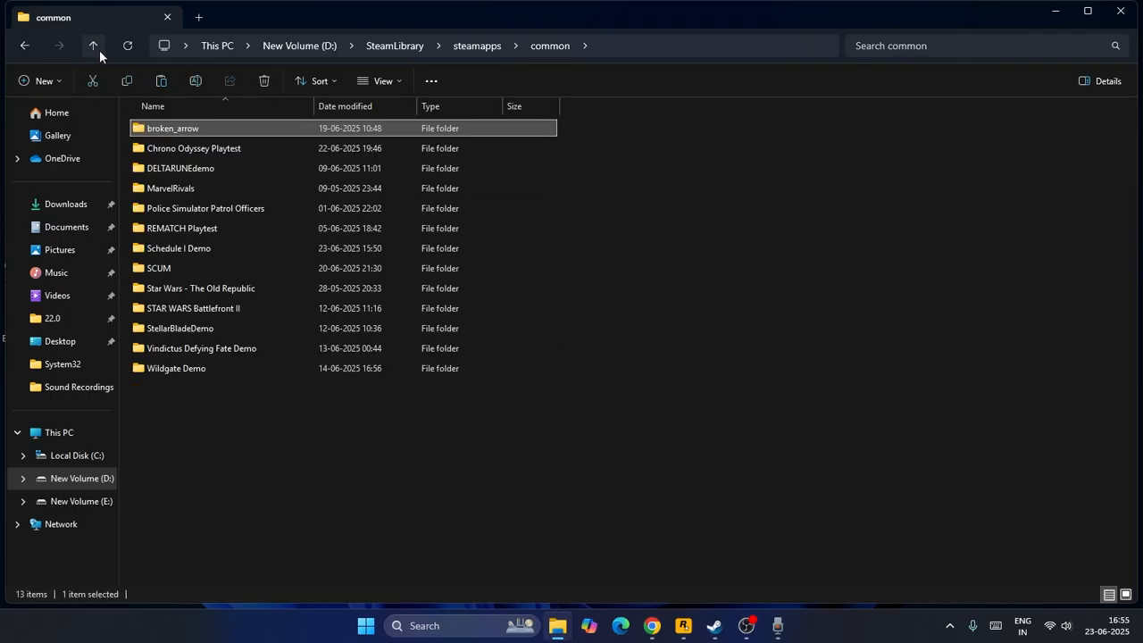
mouse_move(195, 148)
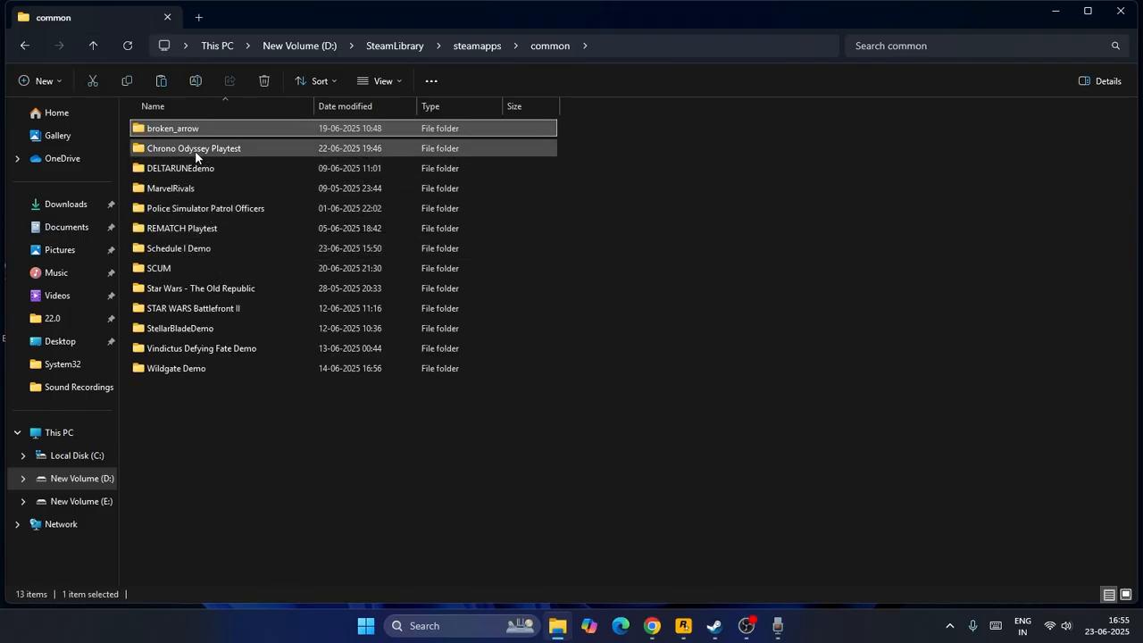
double_click(194, 147)
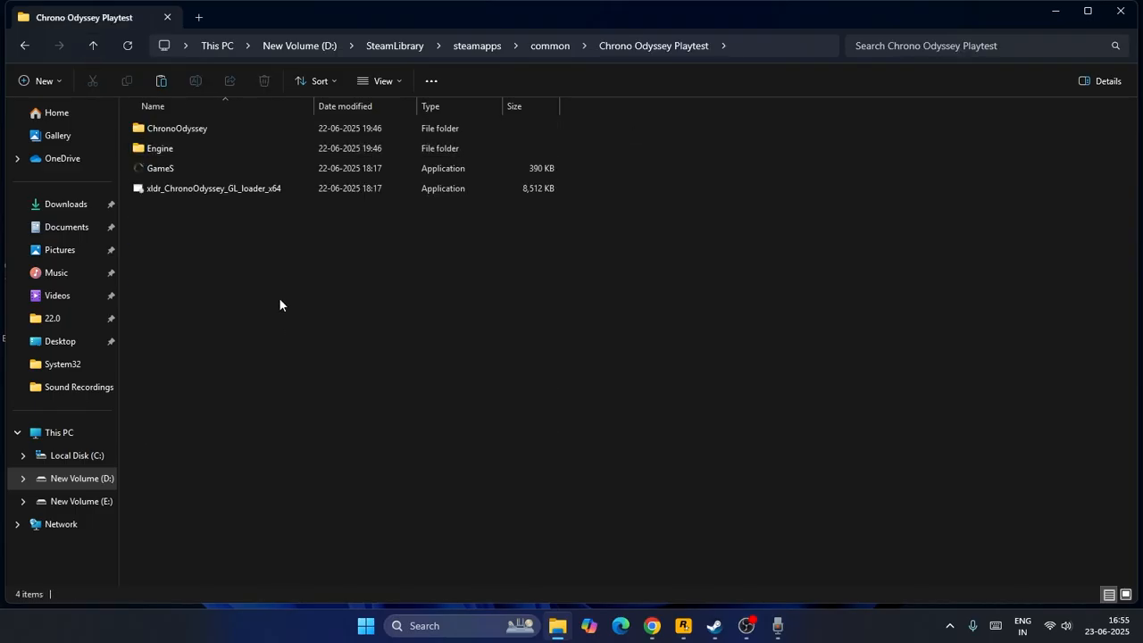
click(160, 168)
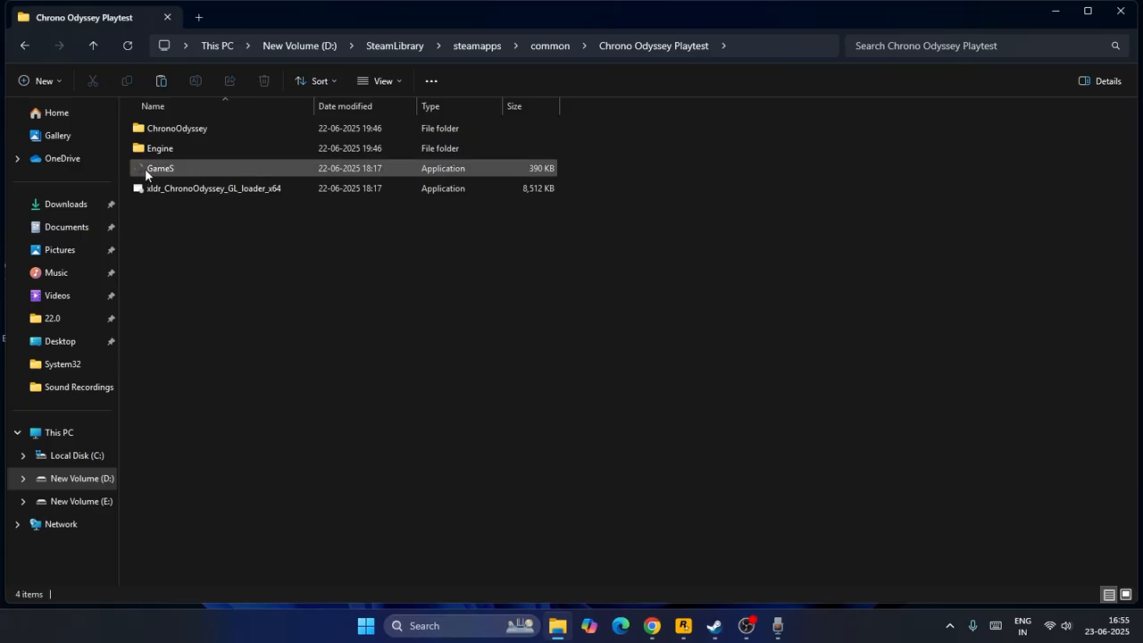
click(160, 167)
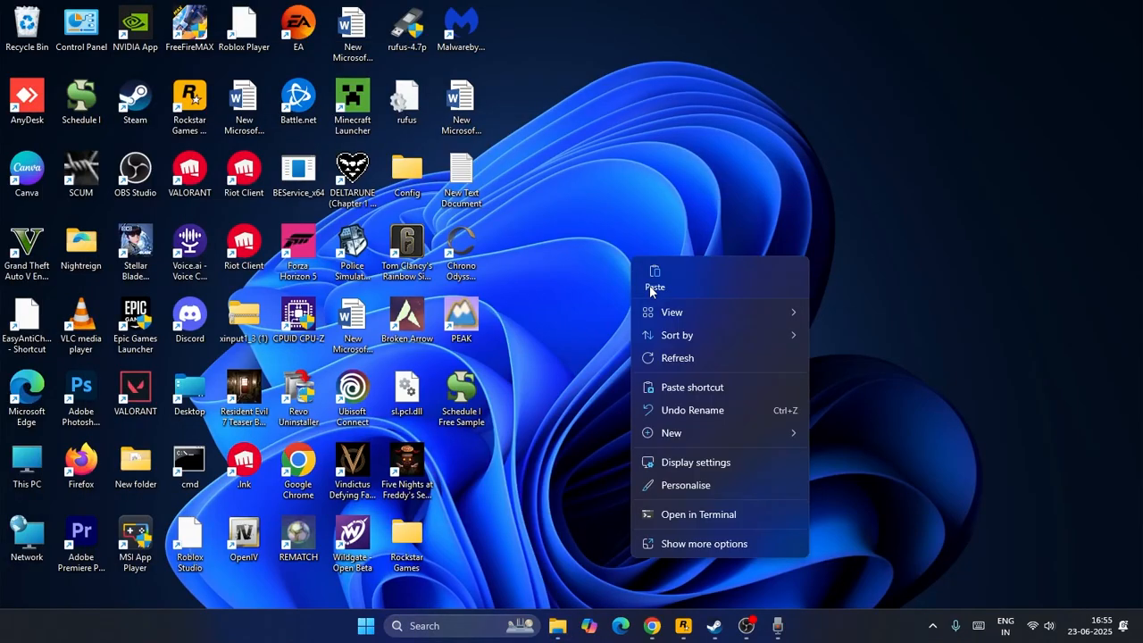
click(655, 281)
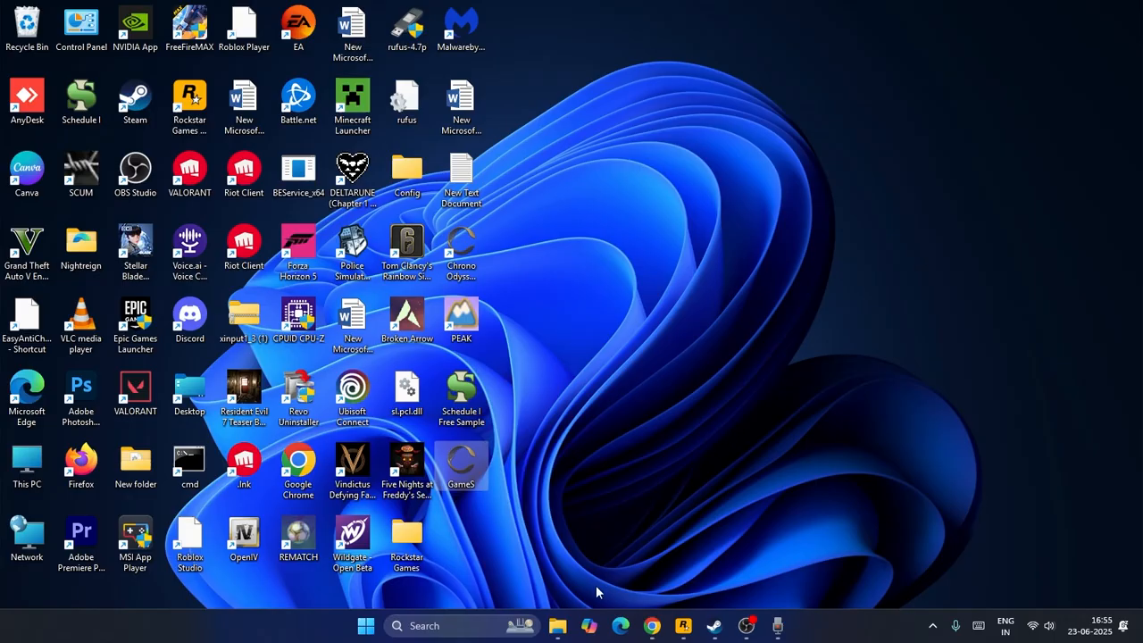
click(557, 625)
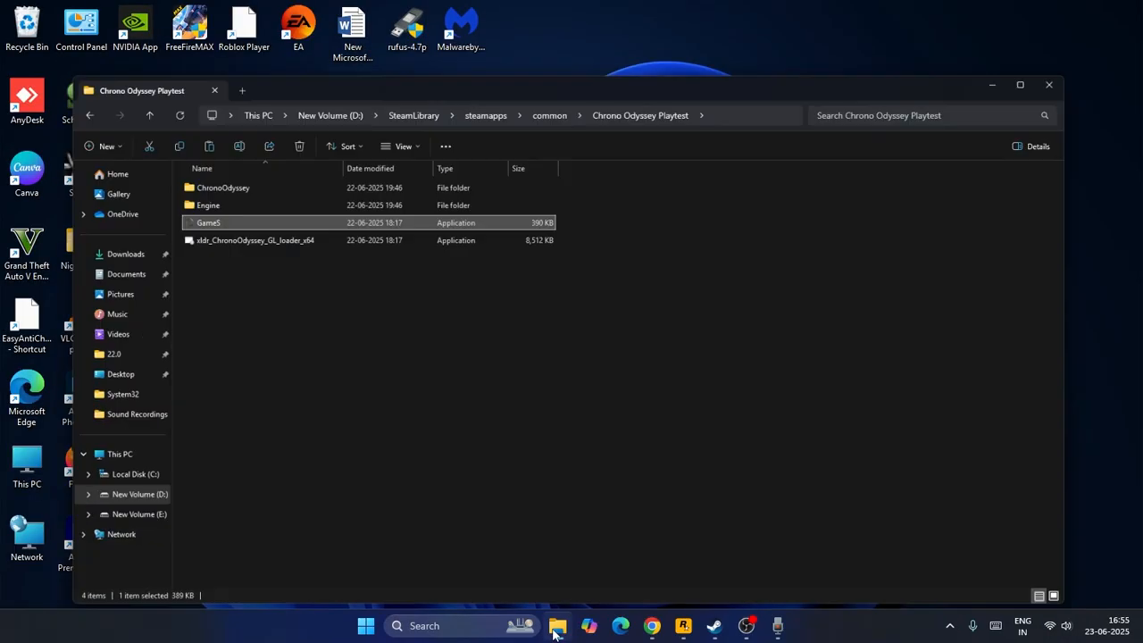
click(1020, 84)
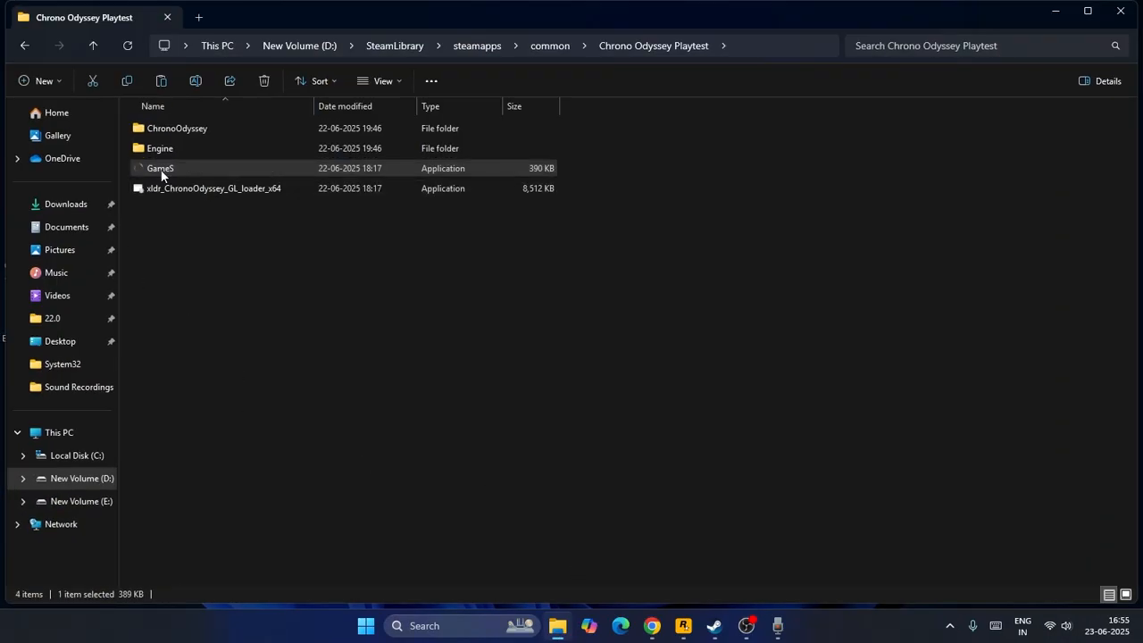
- Rename the GameS application in the Chrono Odyssey Playtest folder, settling on the name 'GameS'
right_click(160, 167)
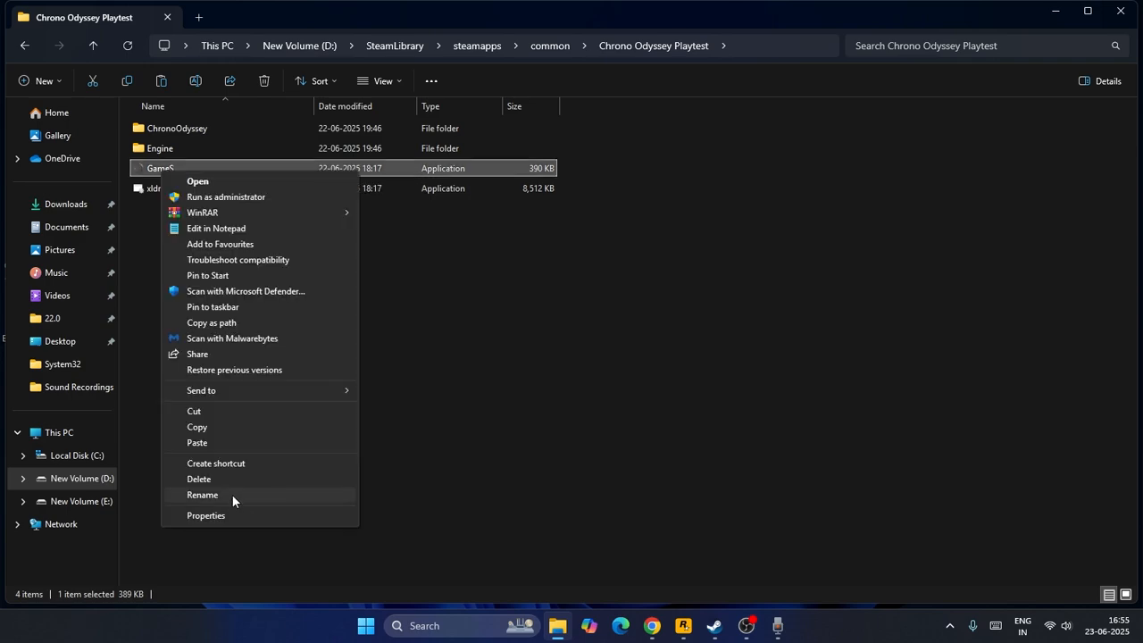
click(202, 494)
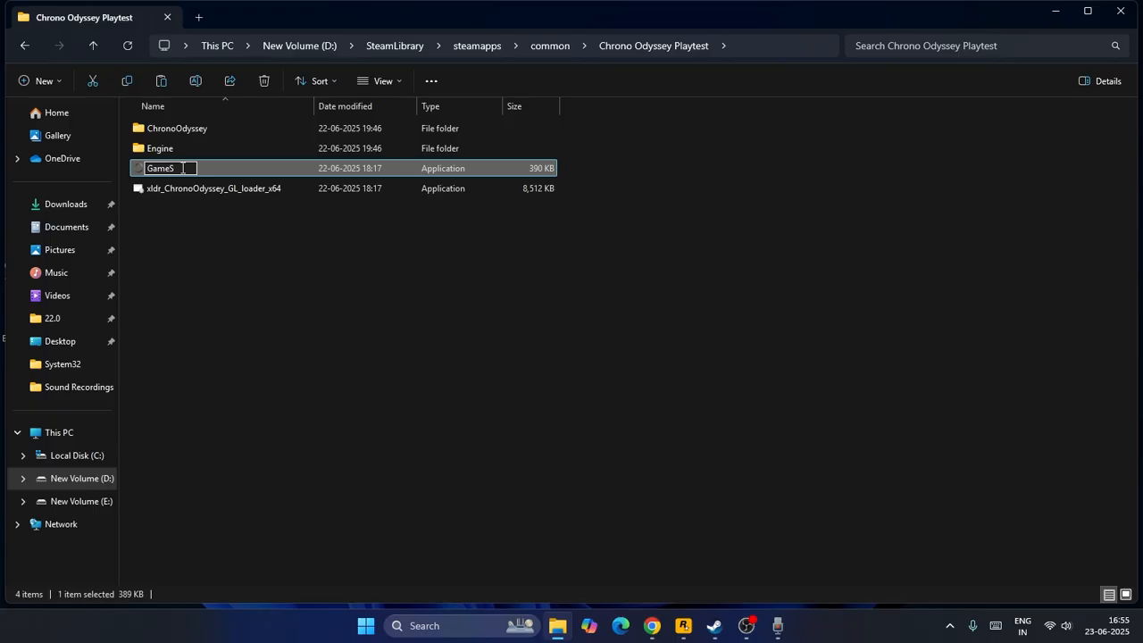
text(unpacke)
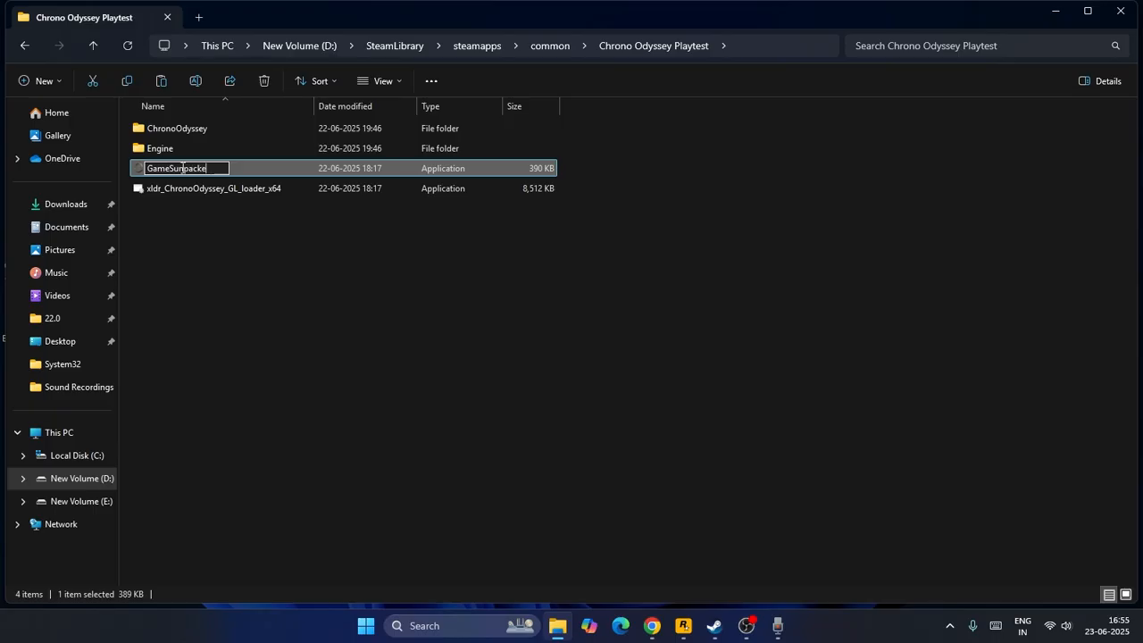
key(Backspace)
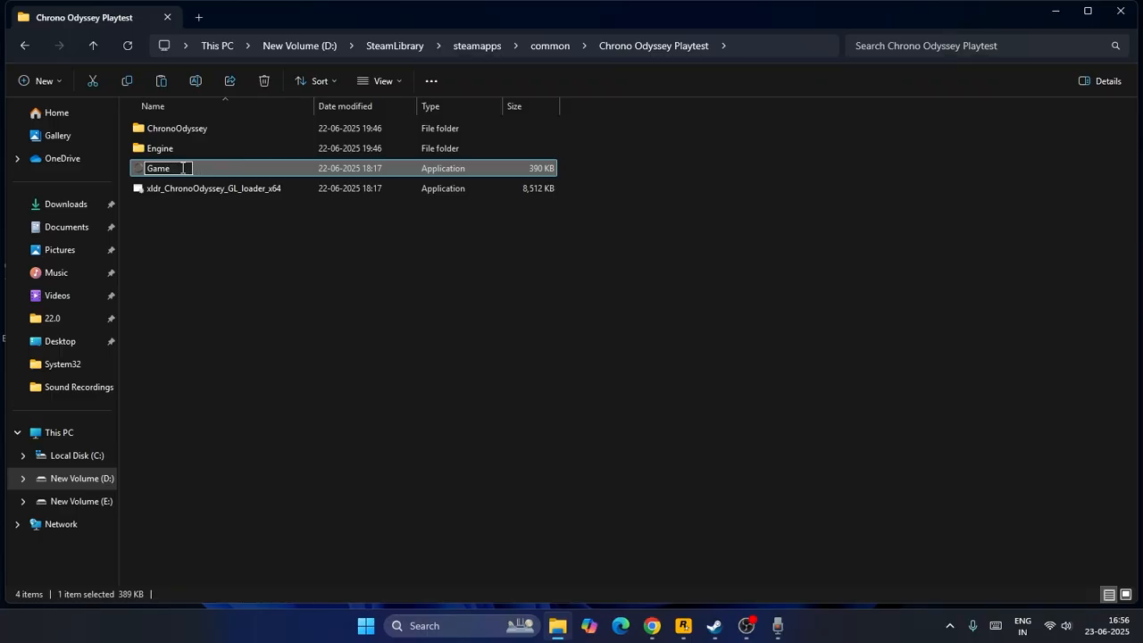
text(S)
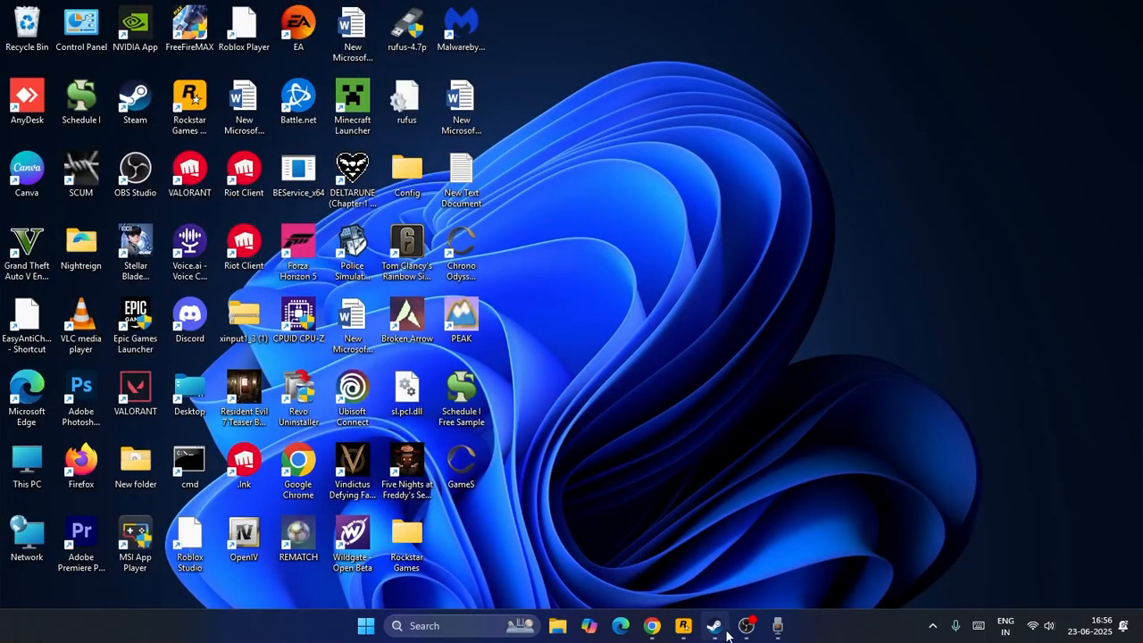
click(713, 626)
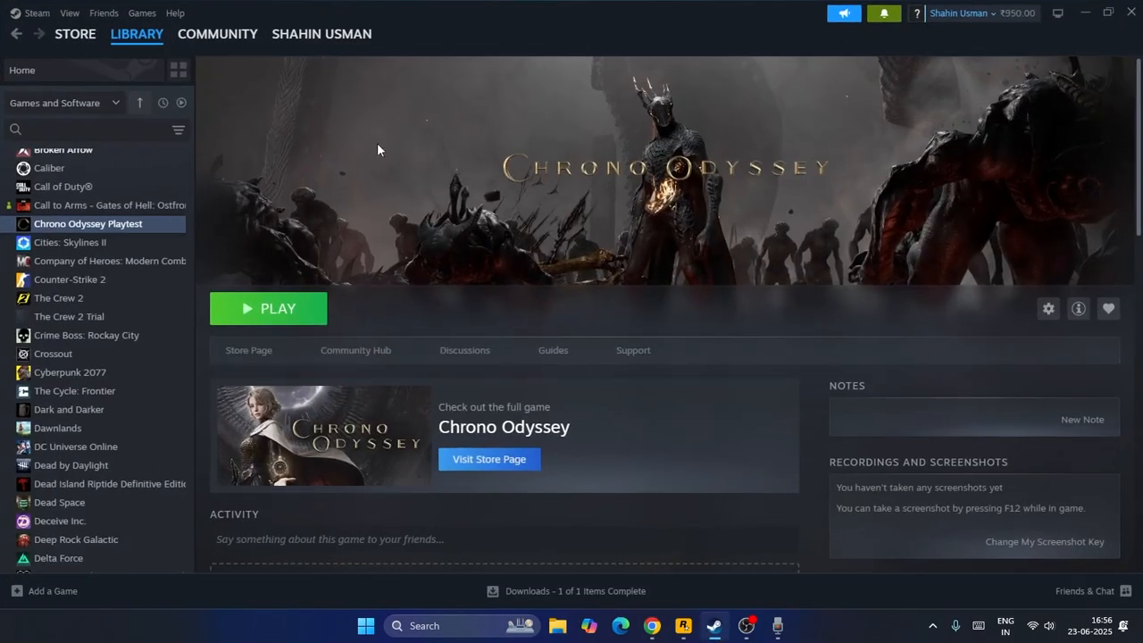
mouse_move(766, 293)
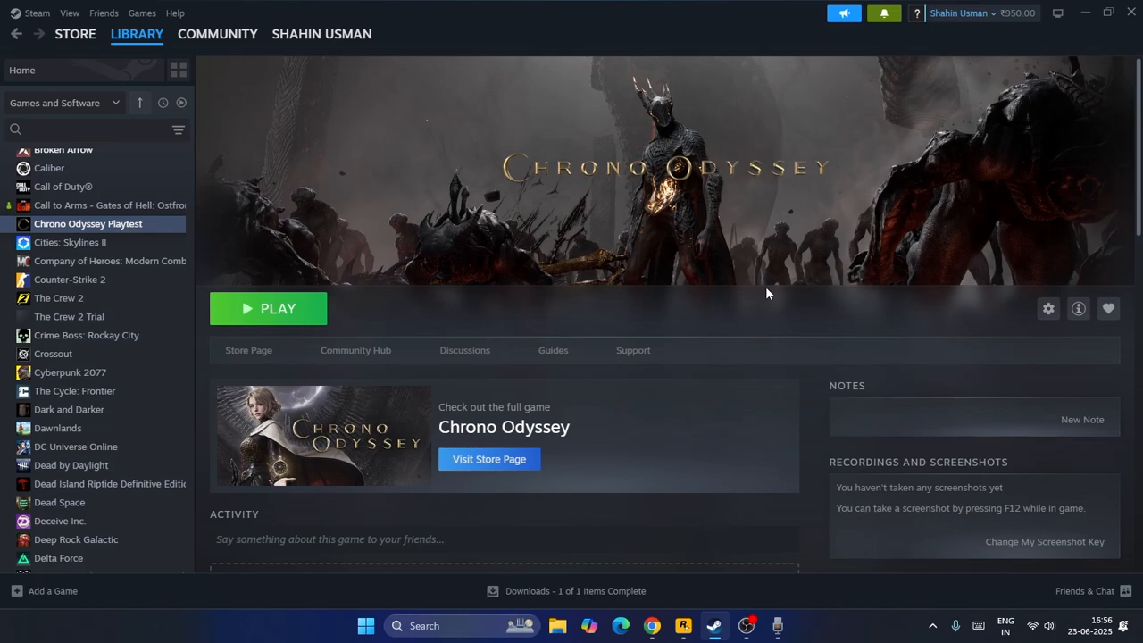
mouse_move(1090, 29)
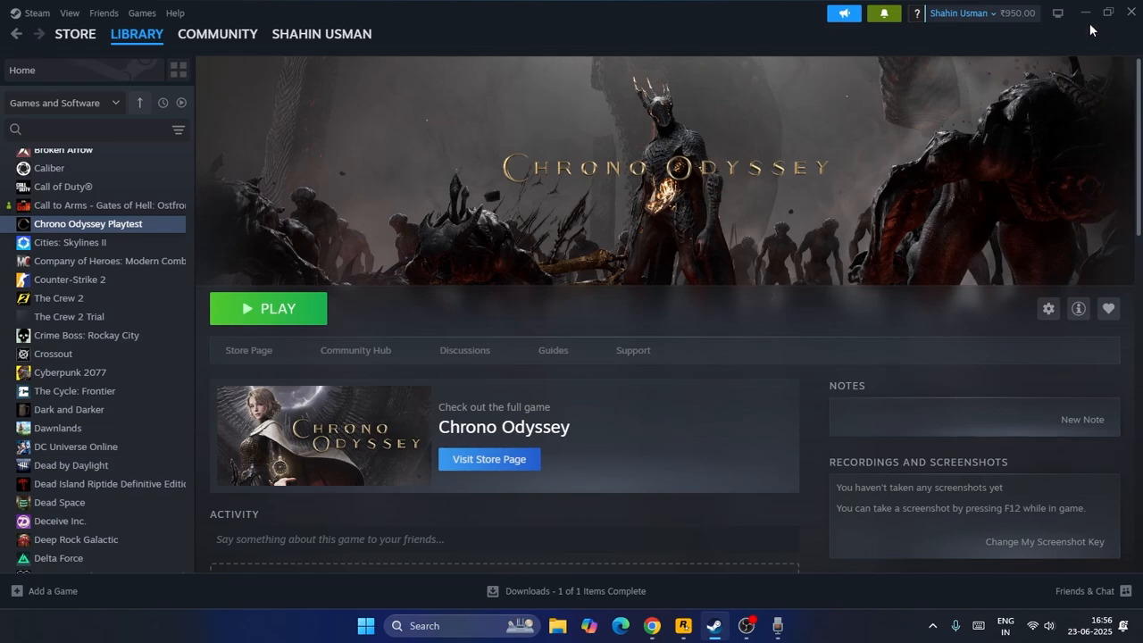
click(1085, 12)
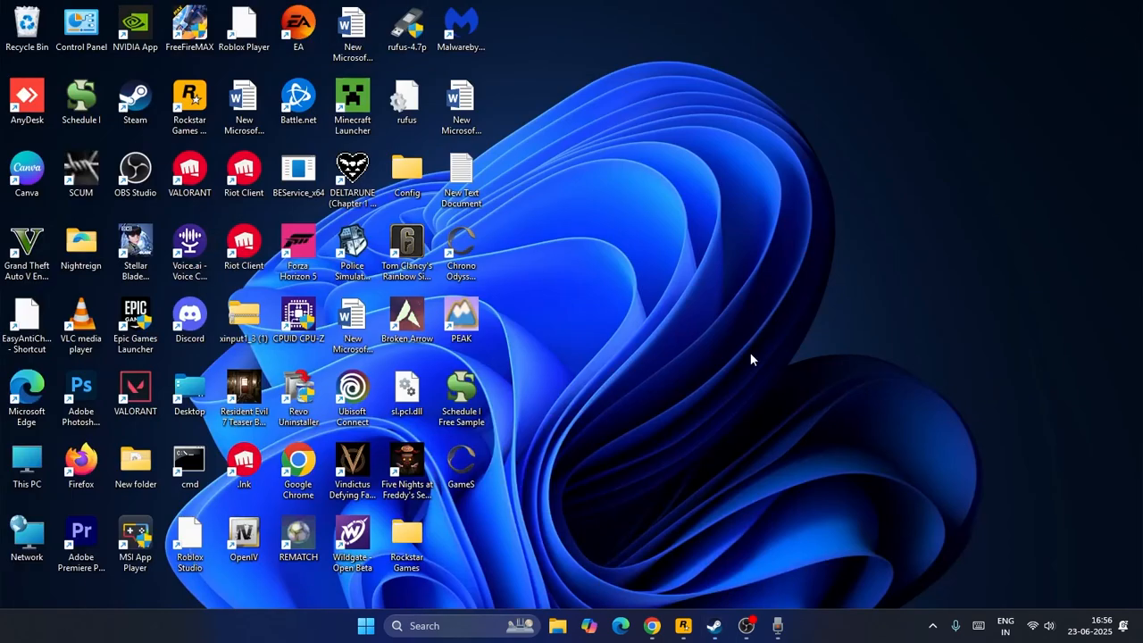